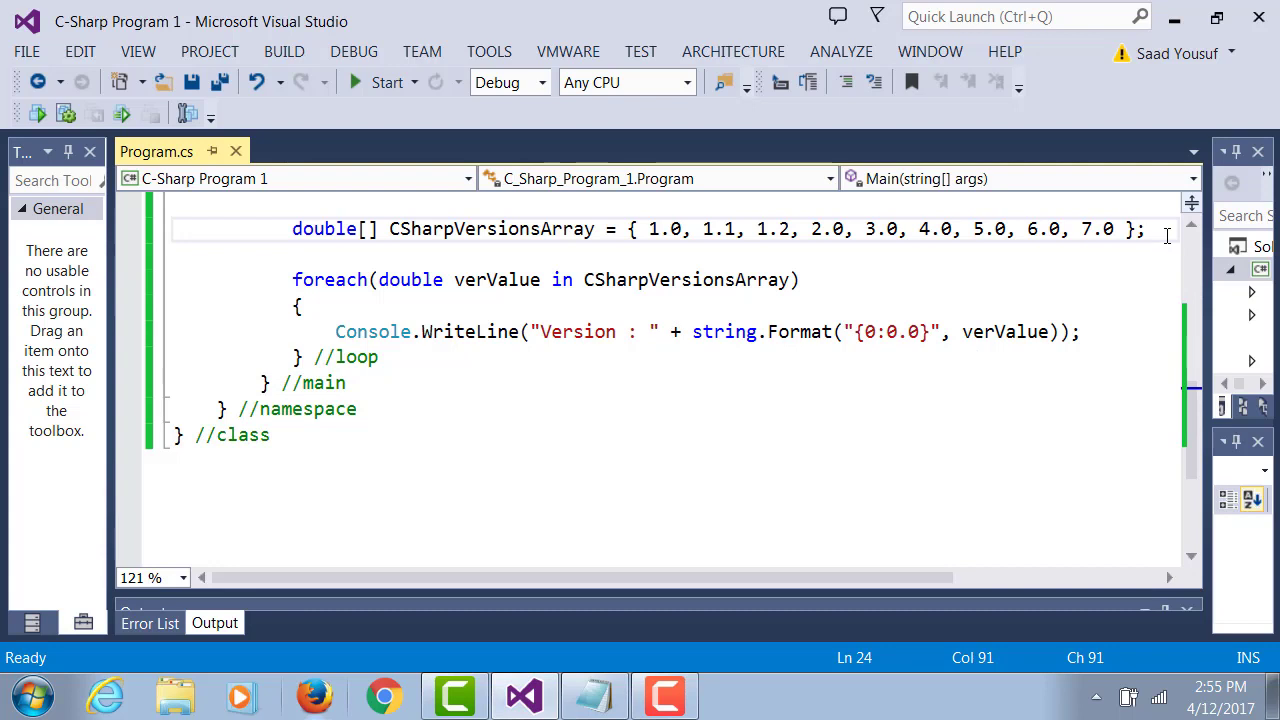
# Declare int[] CSharpYearsArray = {} on a new line below the versions array
pyautogui.press('enter')
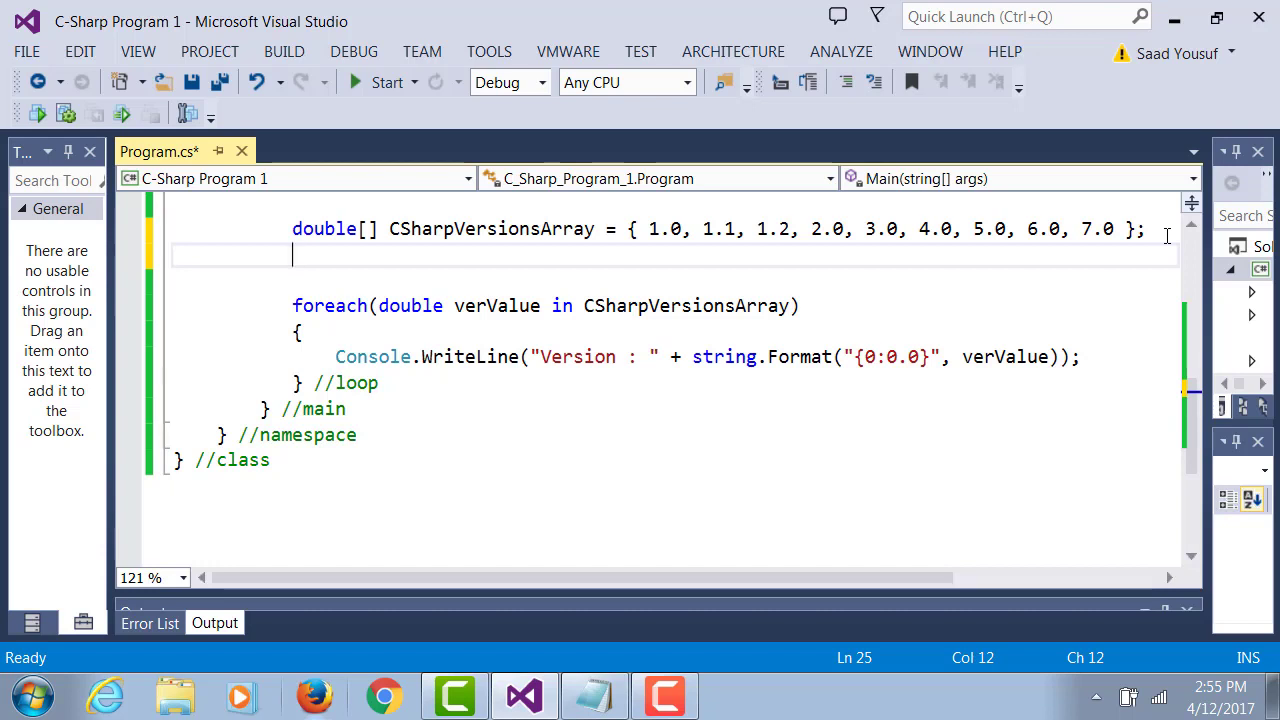
pyautogui.write('int')
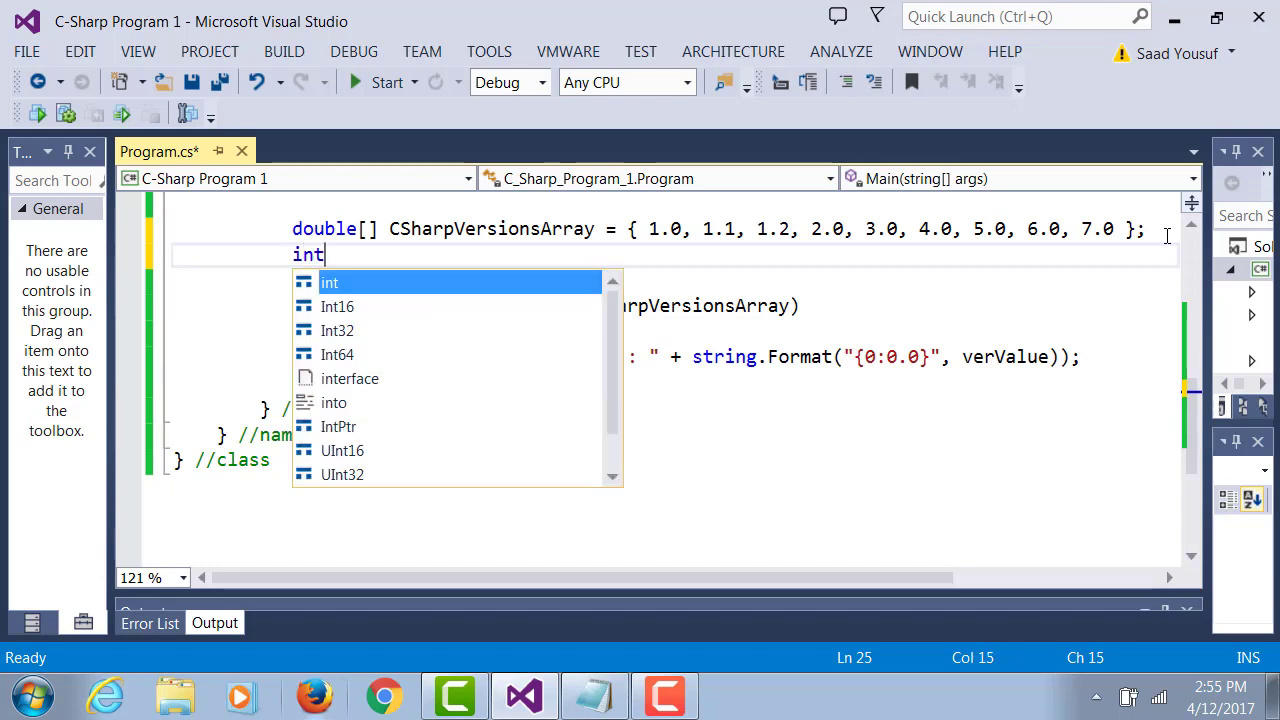
pyautogui.write('[]')
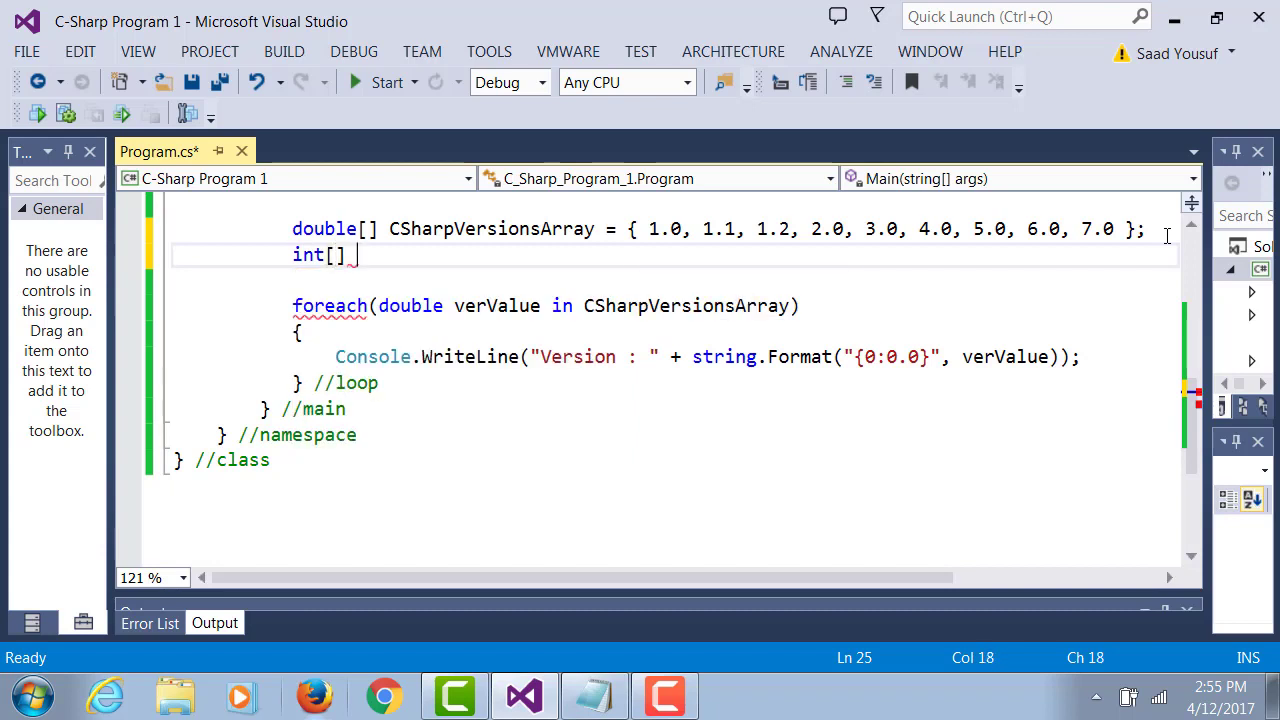
pyautogui.write('CSharp')
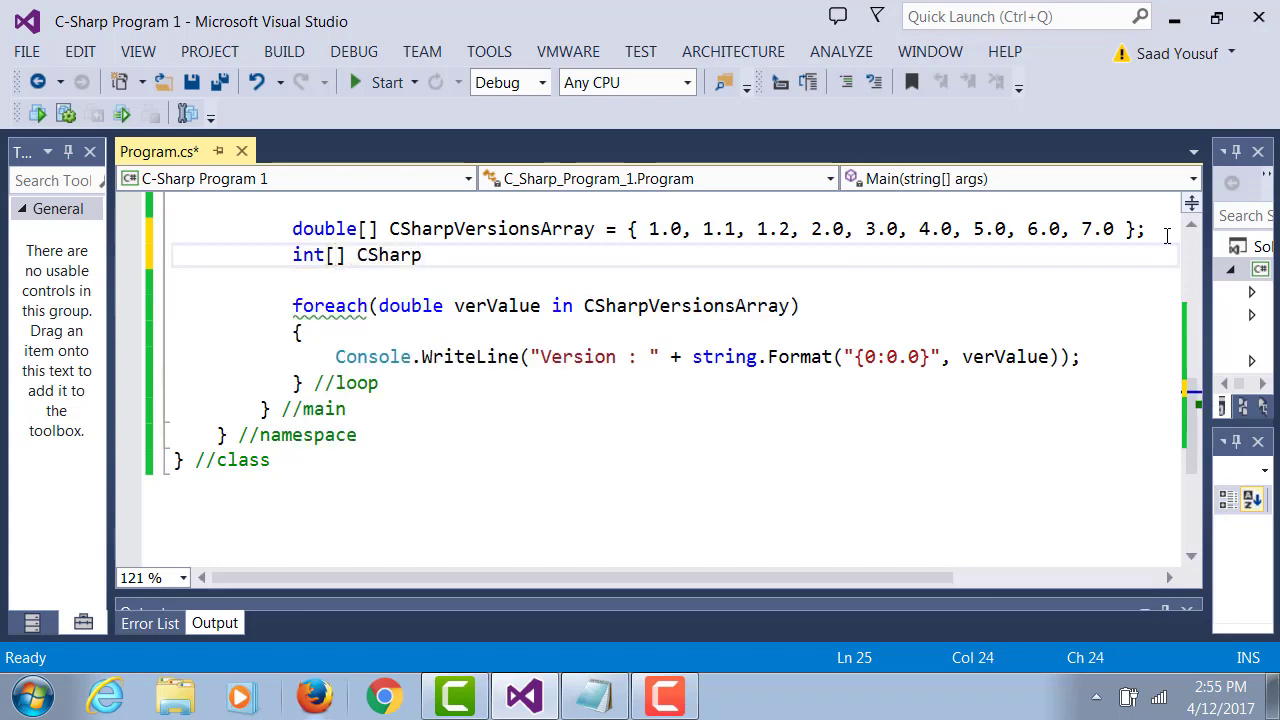
pyautogui.write('Years')
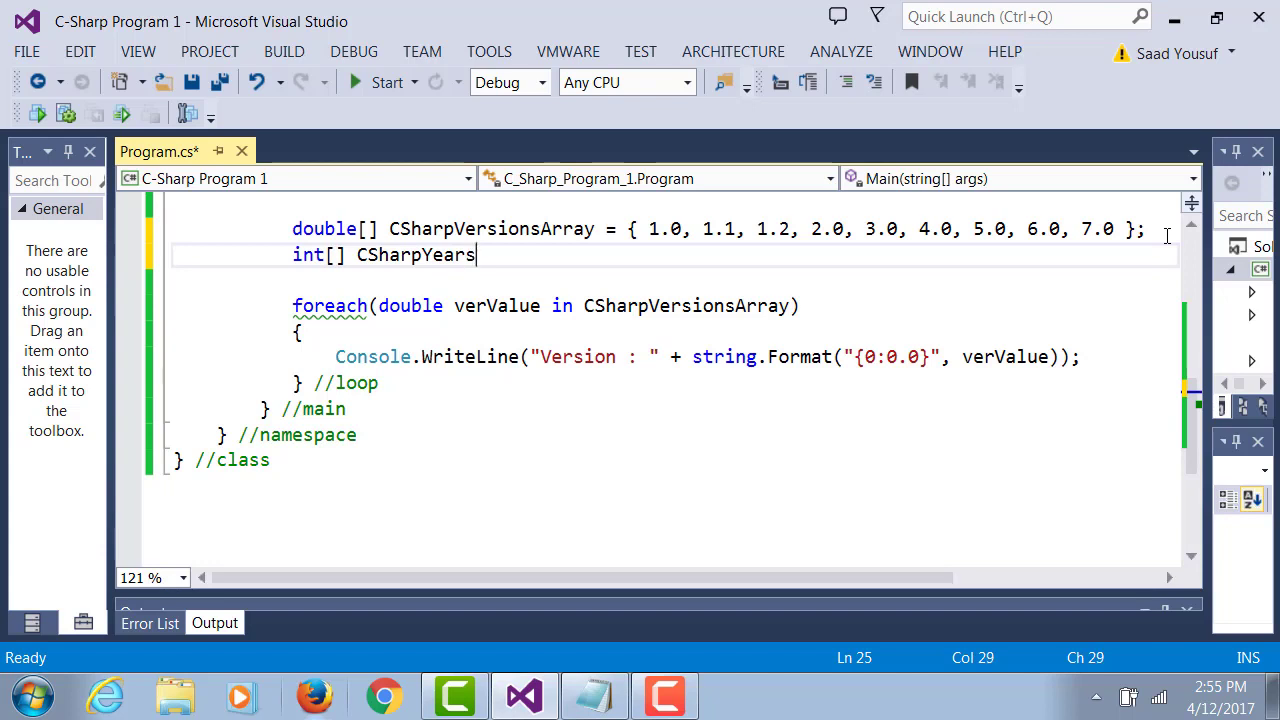
pyautogui.write('Array')
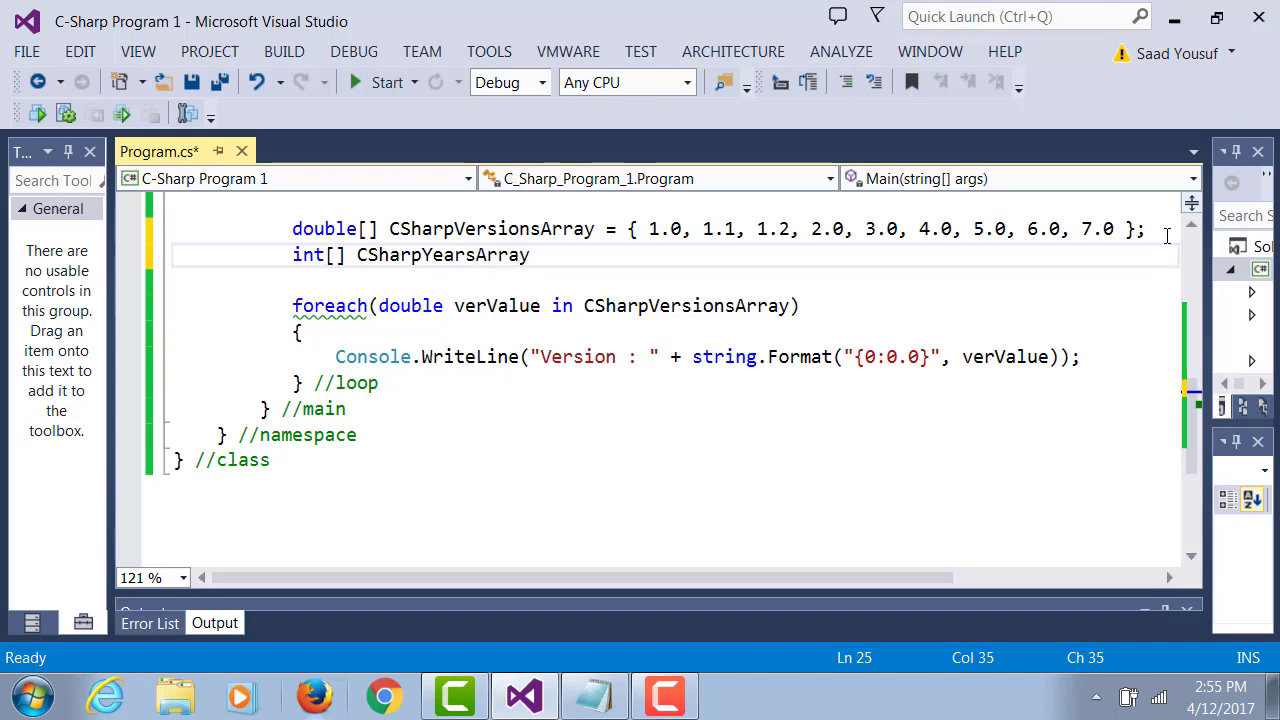
pyautogui.write('= {}')
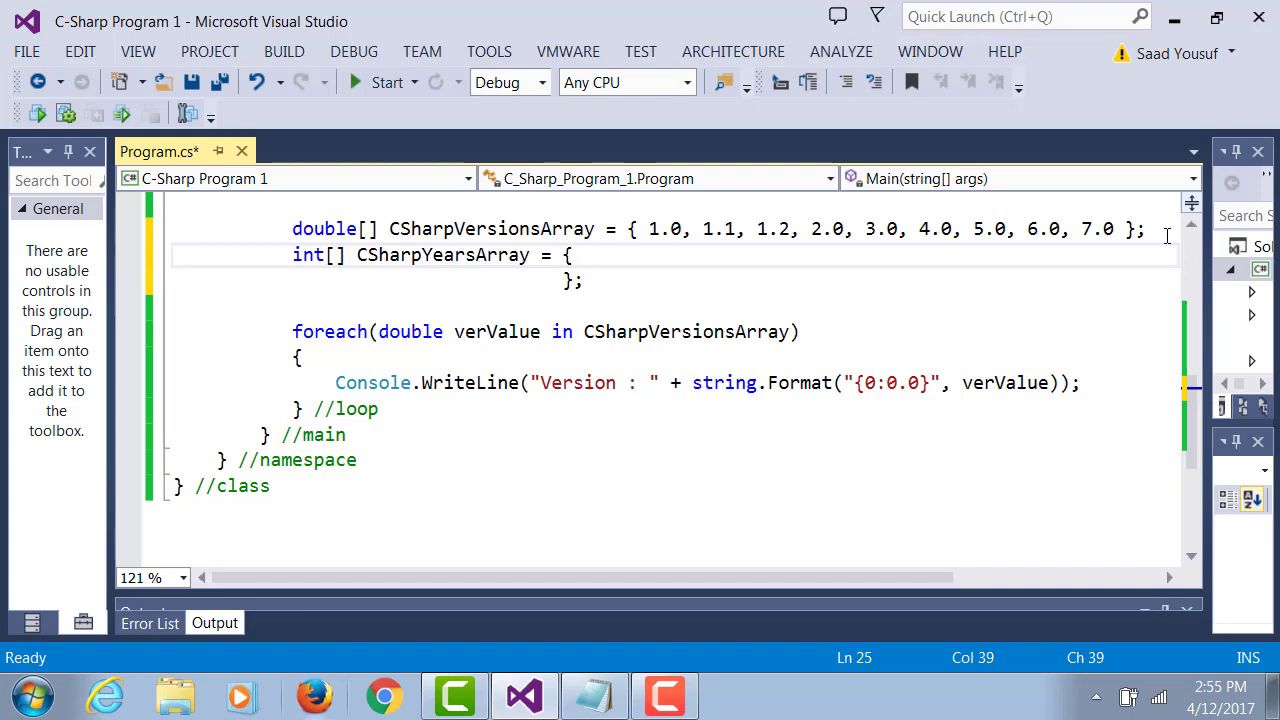
# Fill CSharpYearsArray with the years 2002, 2003, 2003, 2005, 2007, 2010, 2012, 2015, 2017
pyautogui.write('2002')
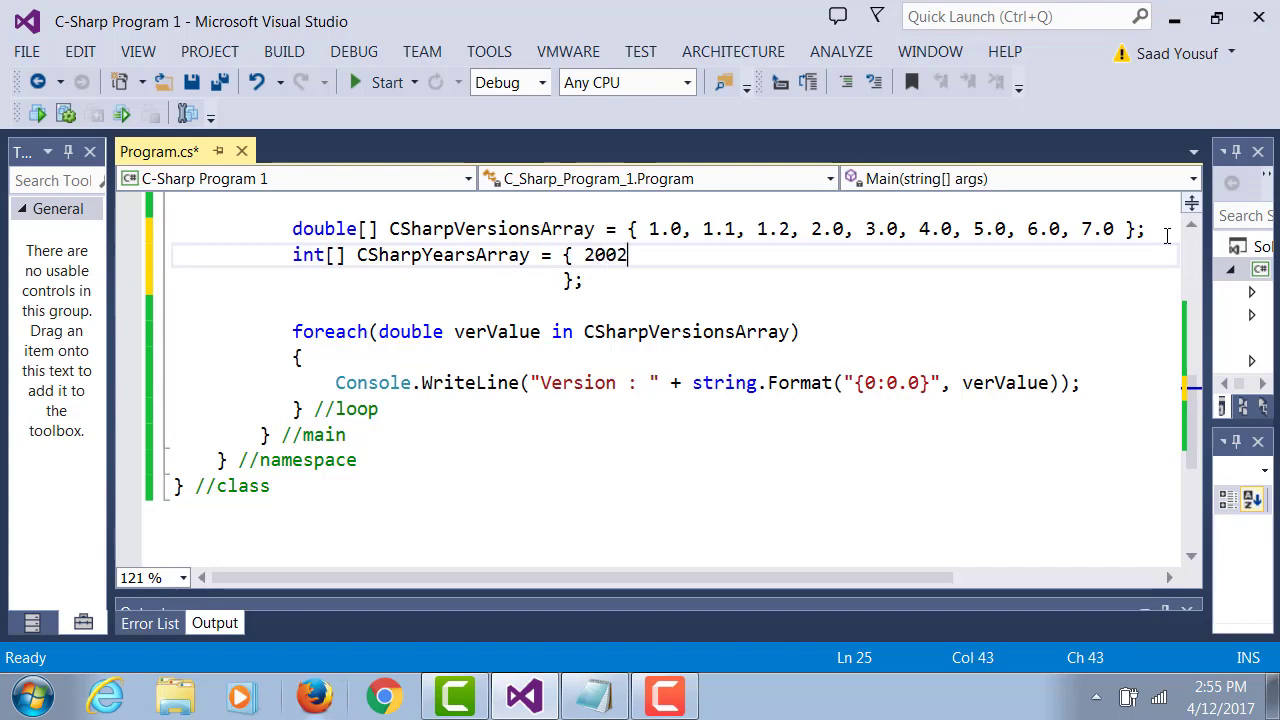
pyautogui.write(', 2003,')
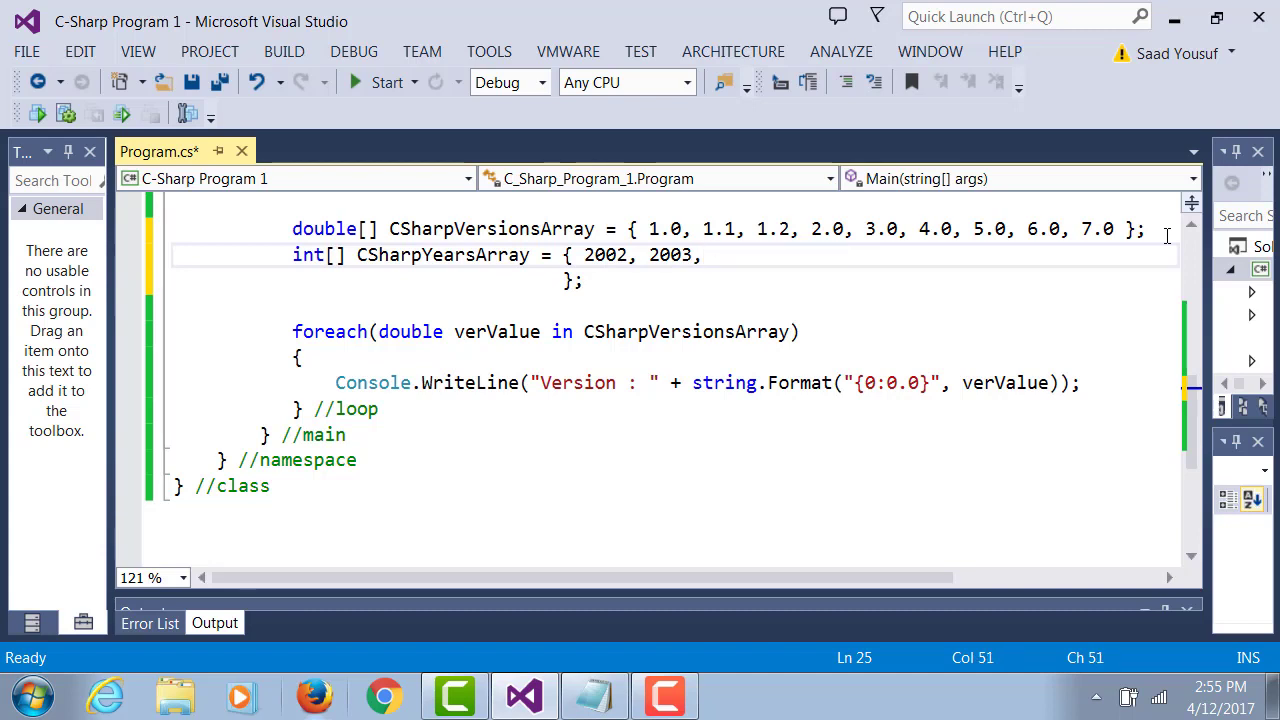
pyautogui.write('2003,')
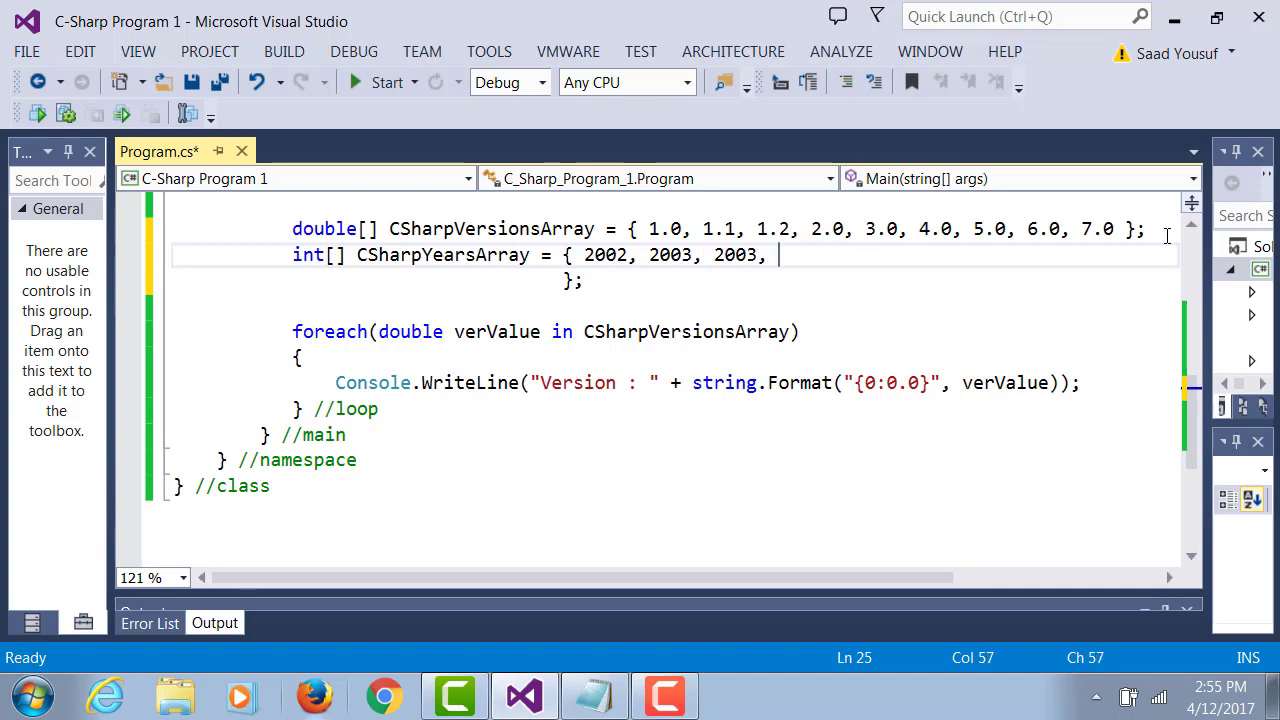
pyautogui.write('20')
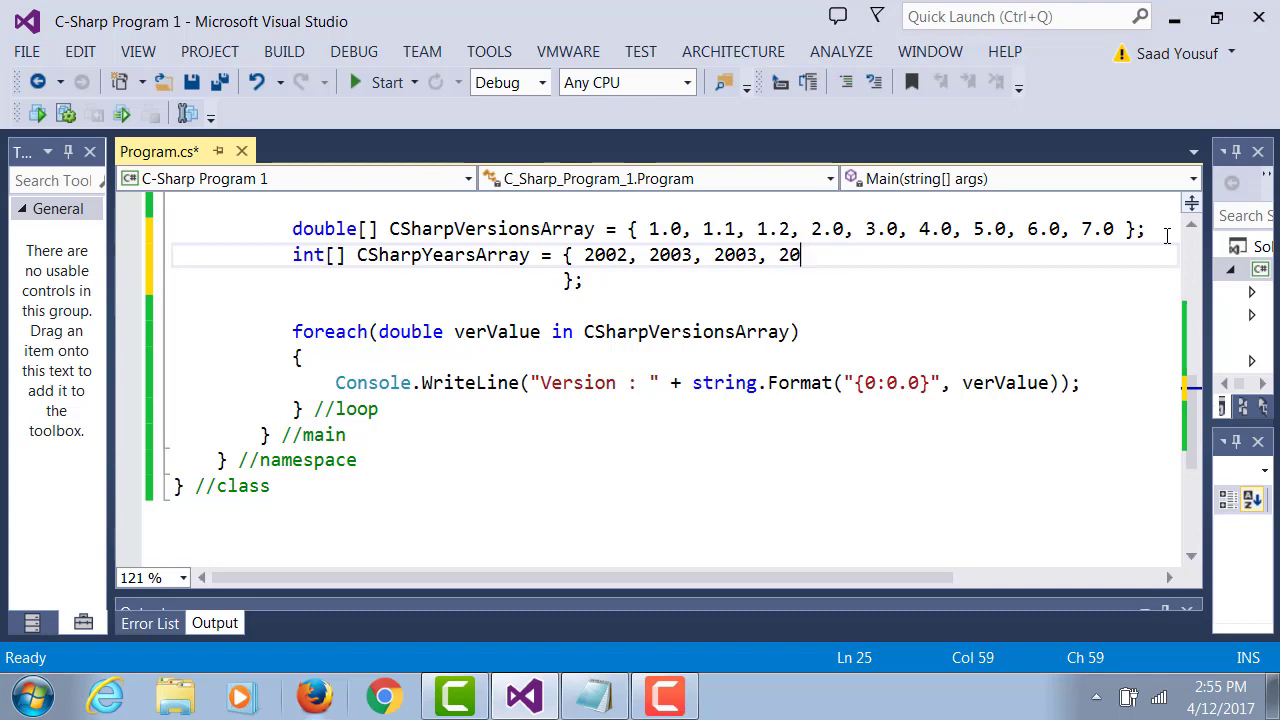
pyautogui.write('05,')
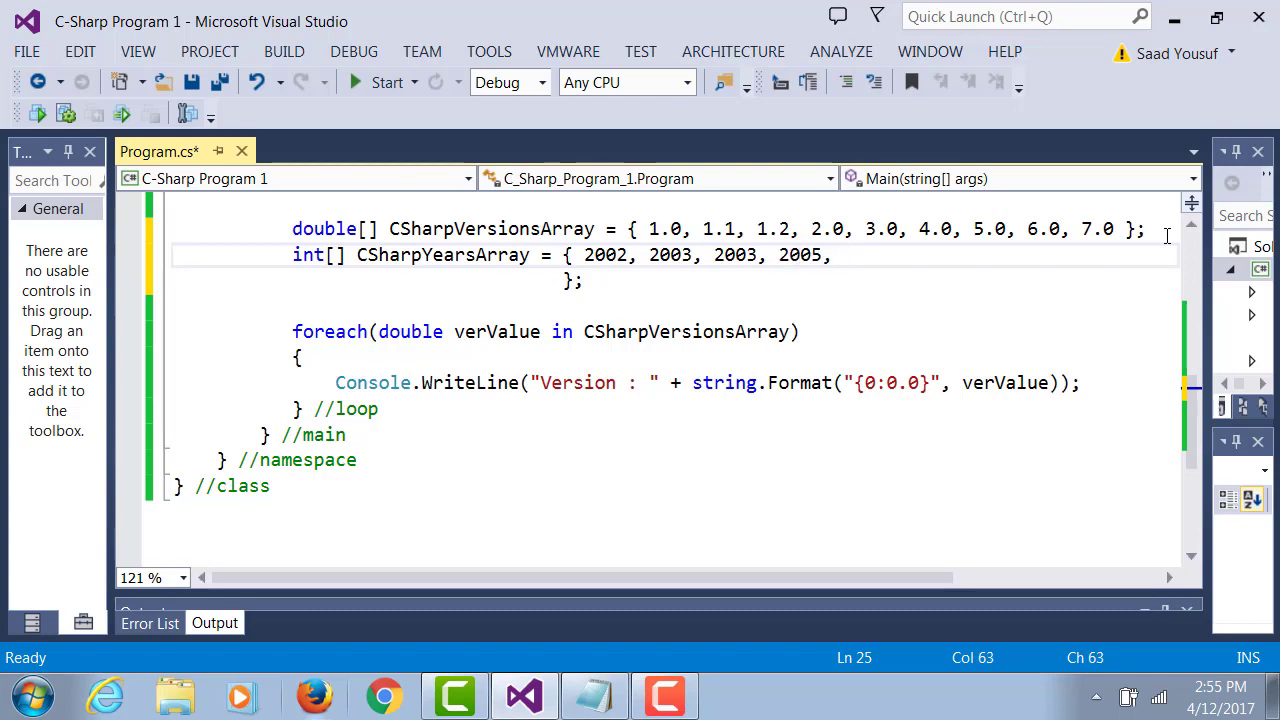
pyautogui.write('2')
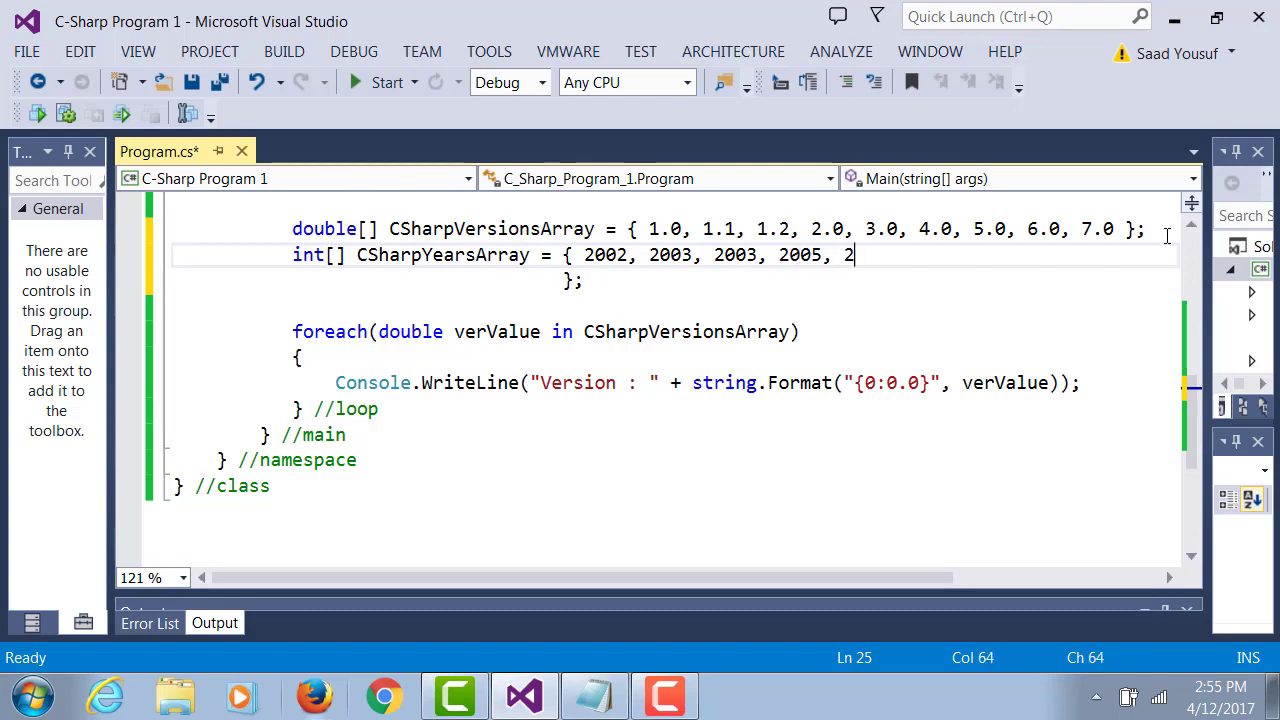
pyautogui.write('007, 2010')
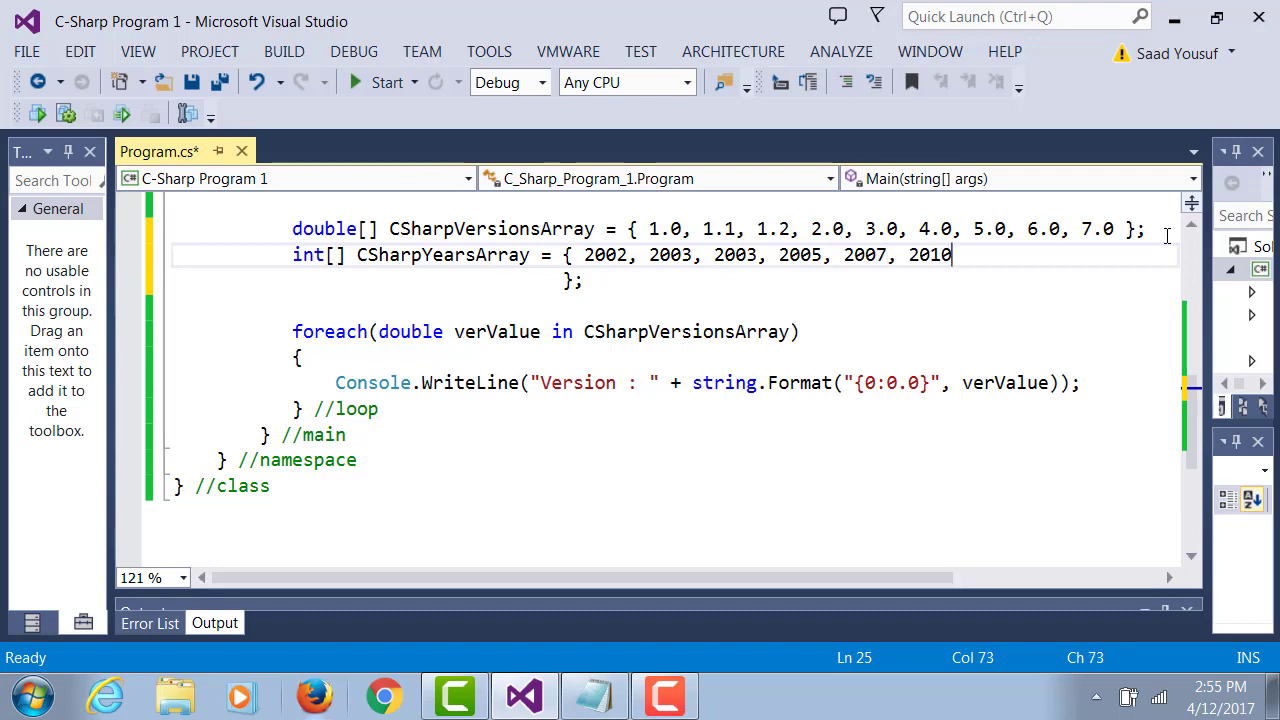
pyautogui.write(', 29')
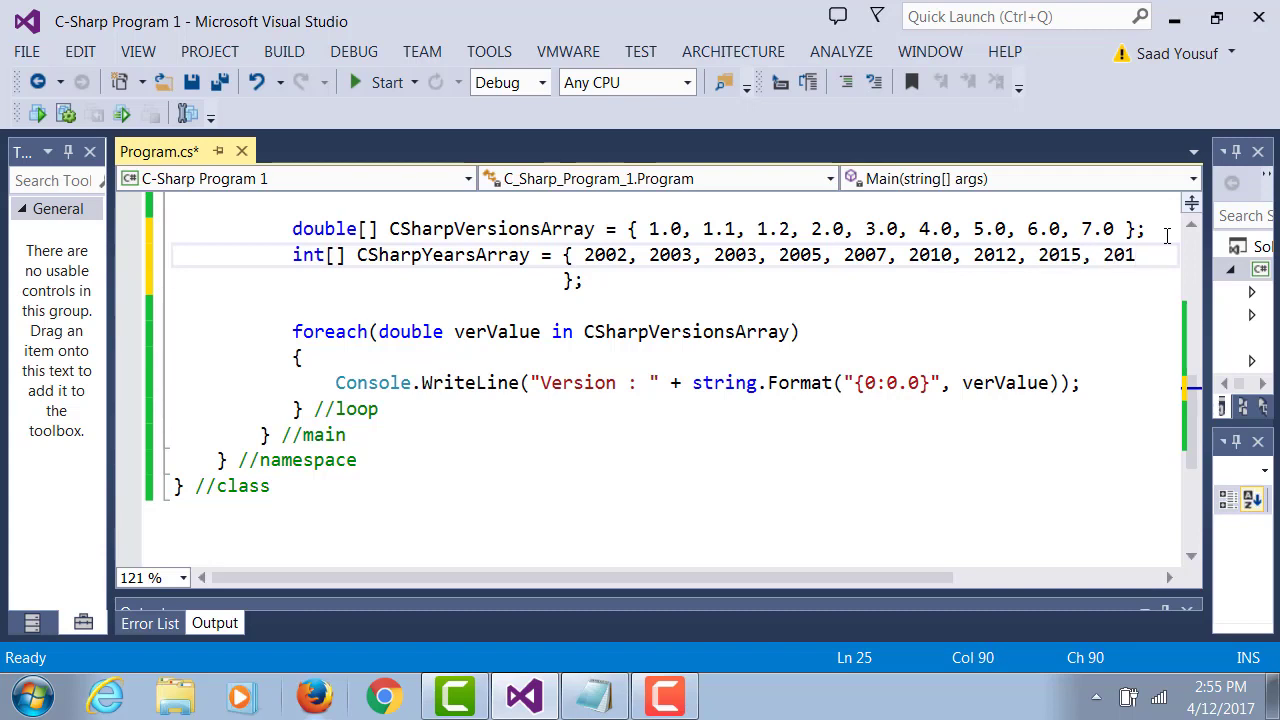
pyautogui.write('7')
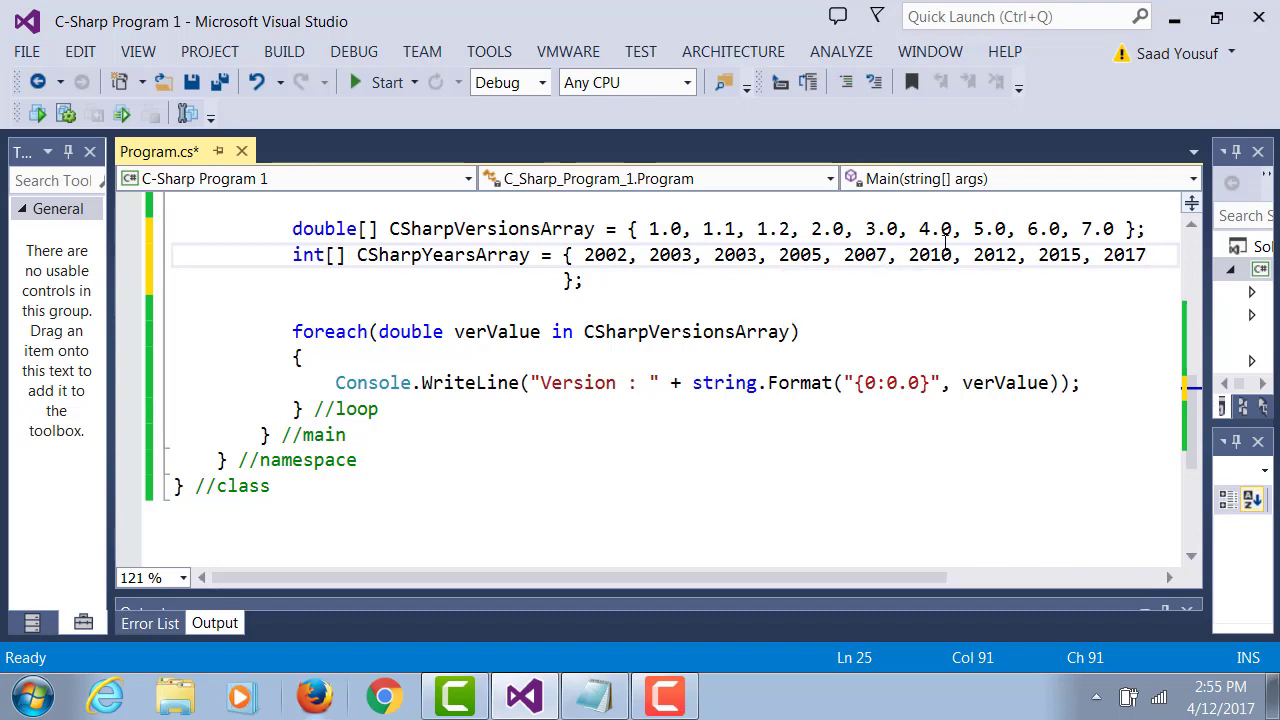
pyautogui.moveTo(675, 210)
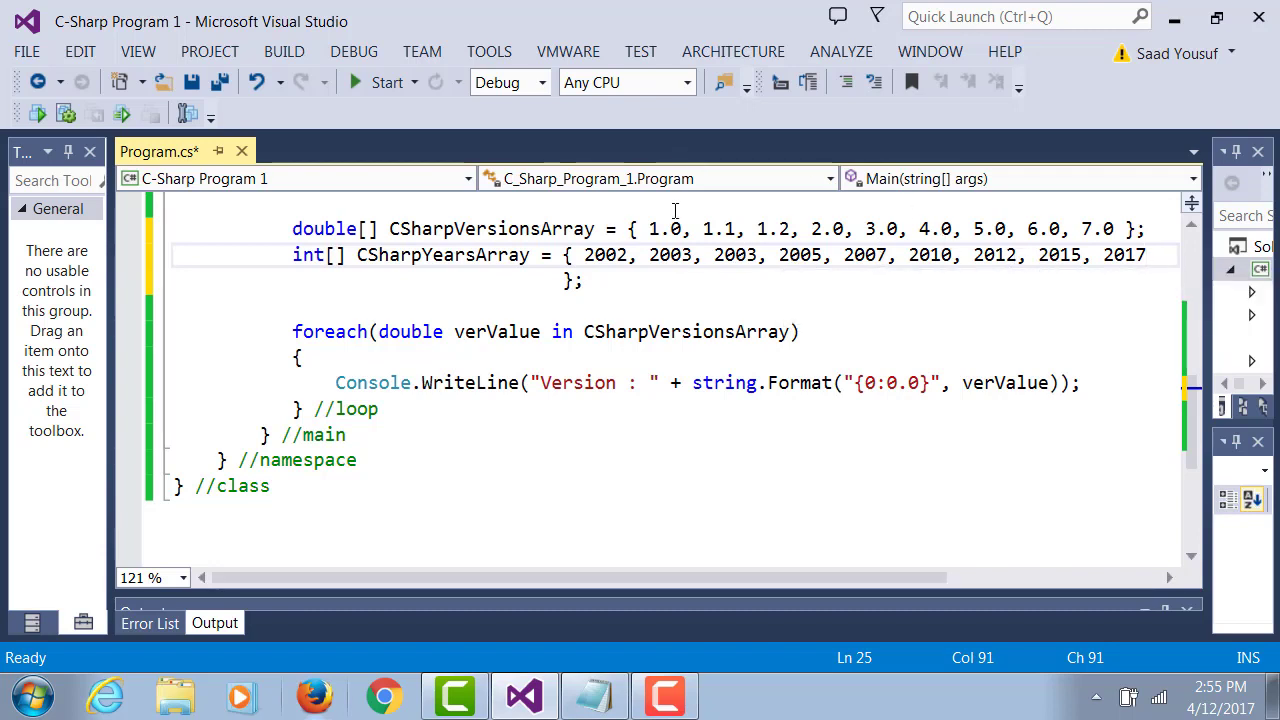
pyautogui.moveTo(900, 228)
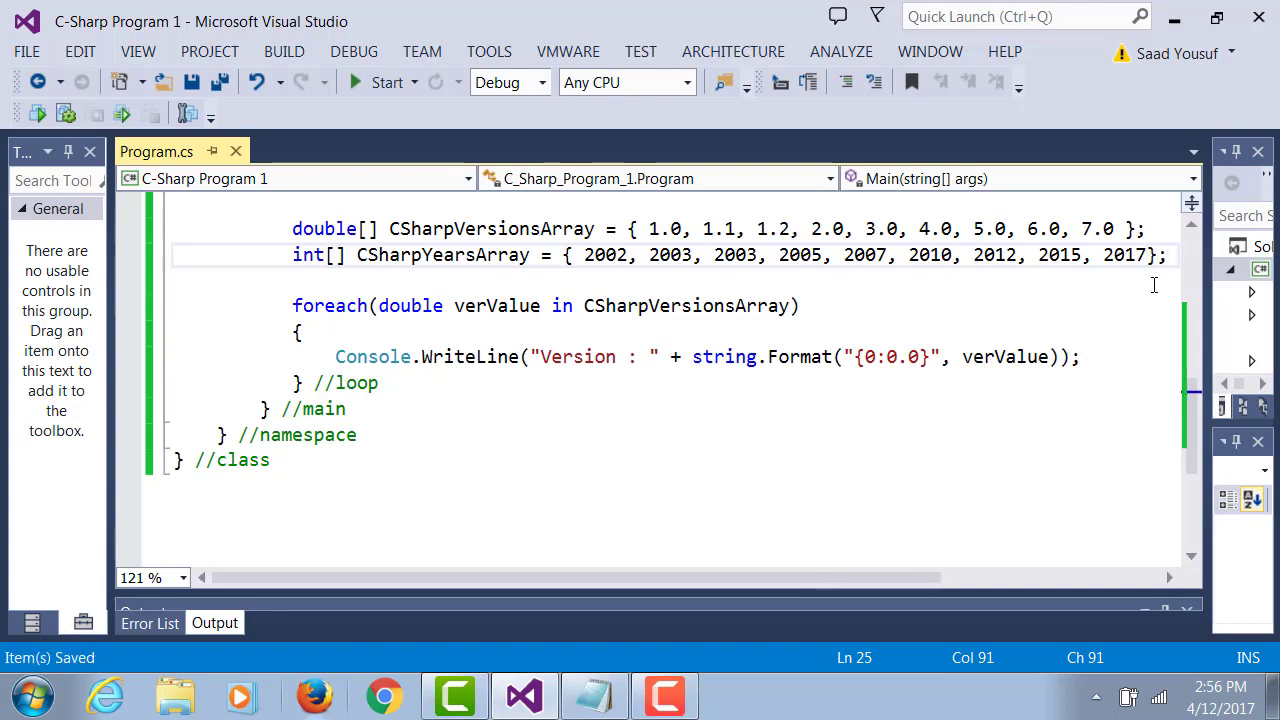
pyautogui.click(581, 255)
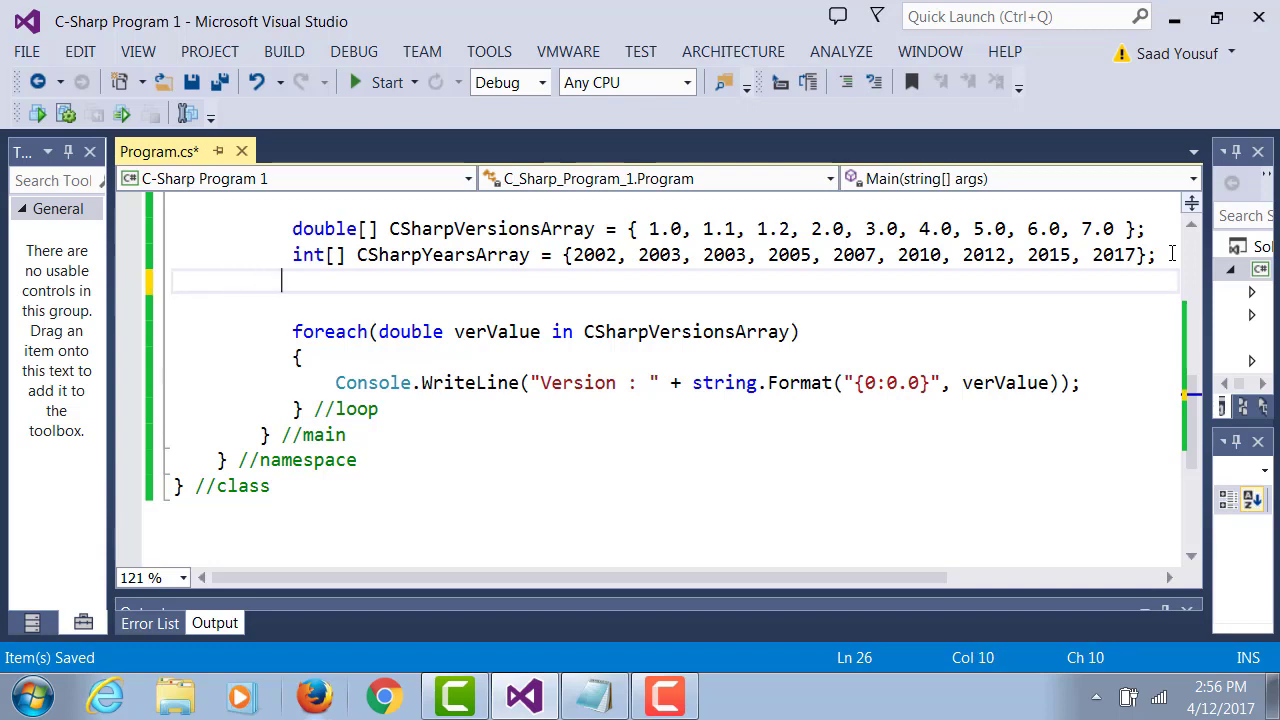
# Declare an empty string array: string[] VisualStudioVersions = {}
pyautogui.write('strin')
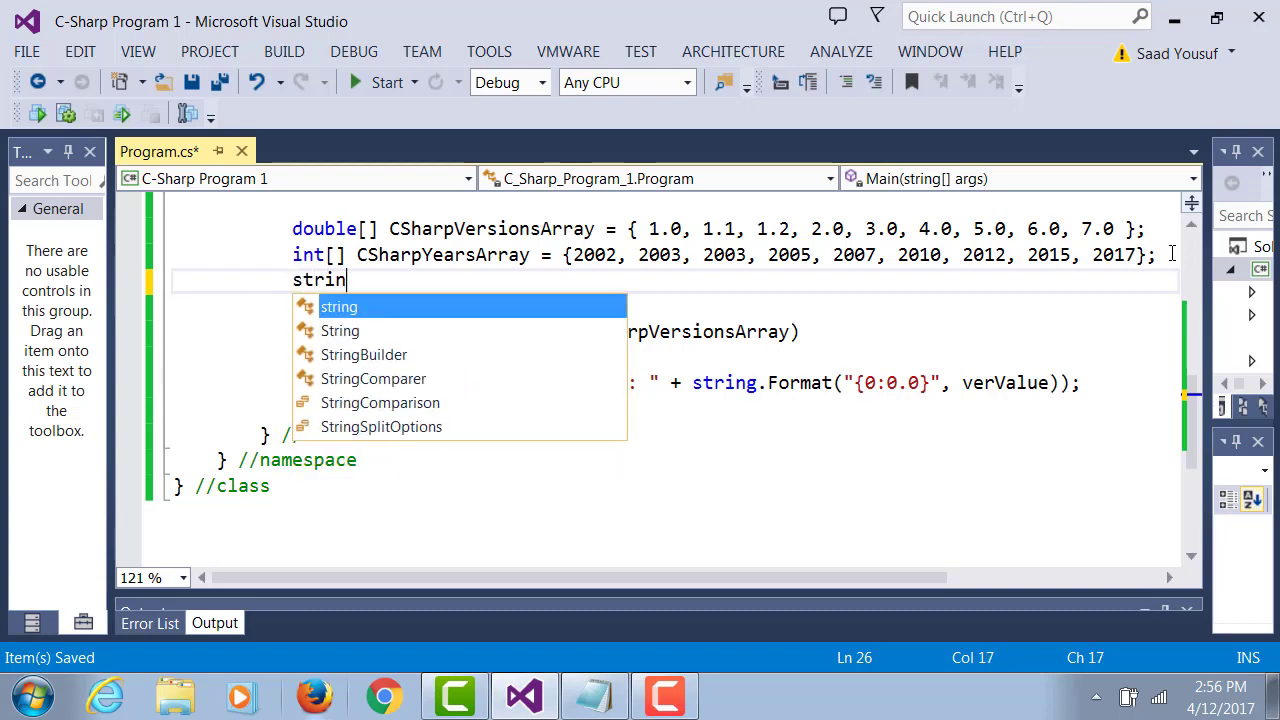
pyautogui.write('g[]')
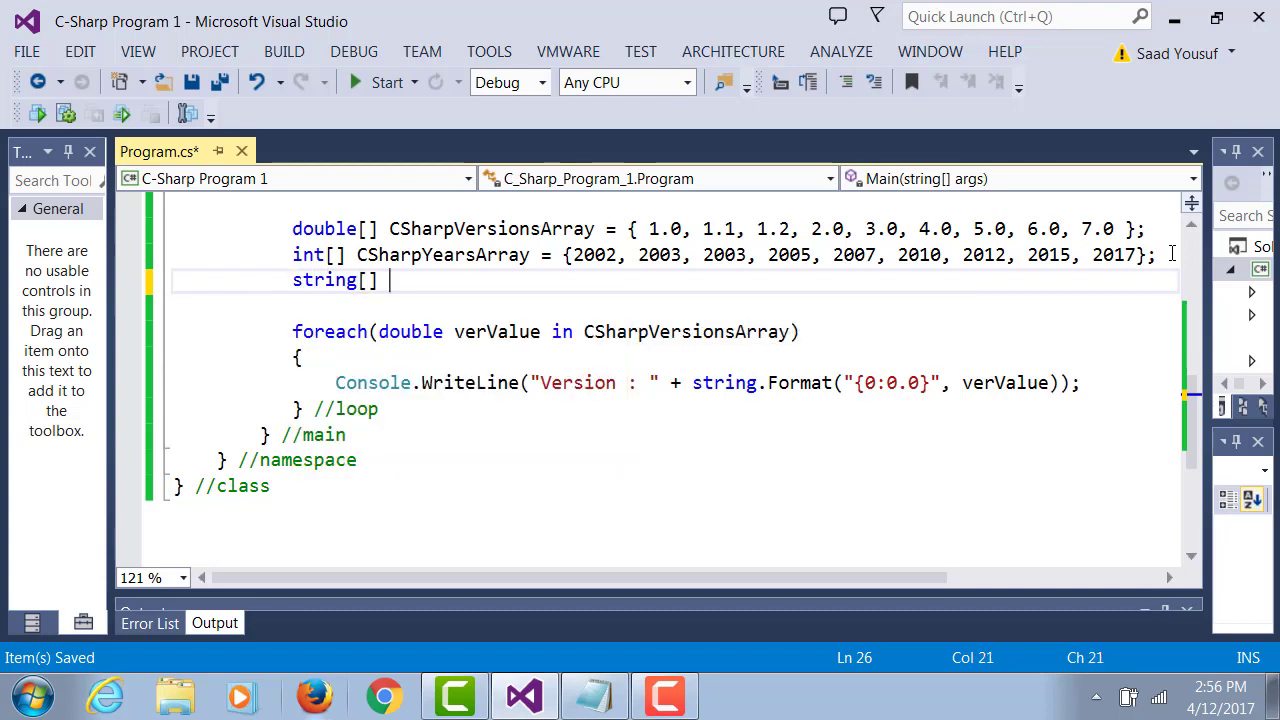
pyautogui.write('Visual')
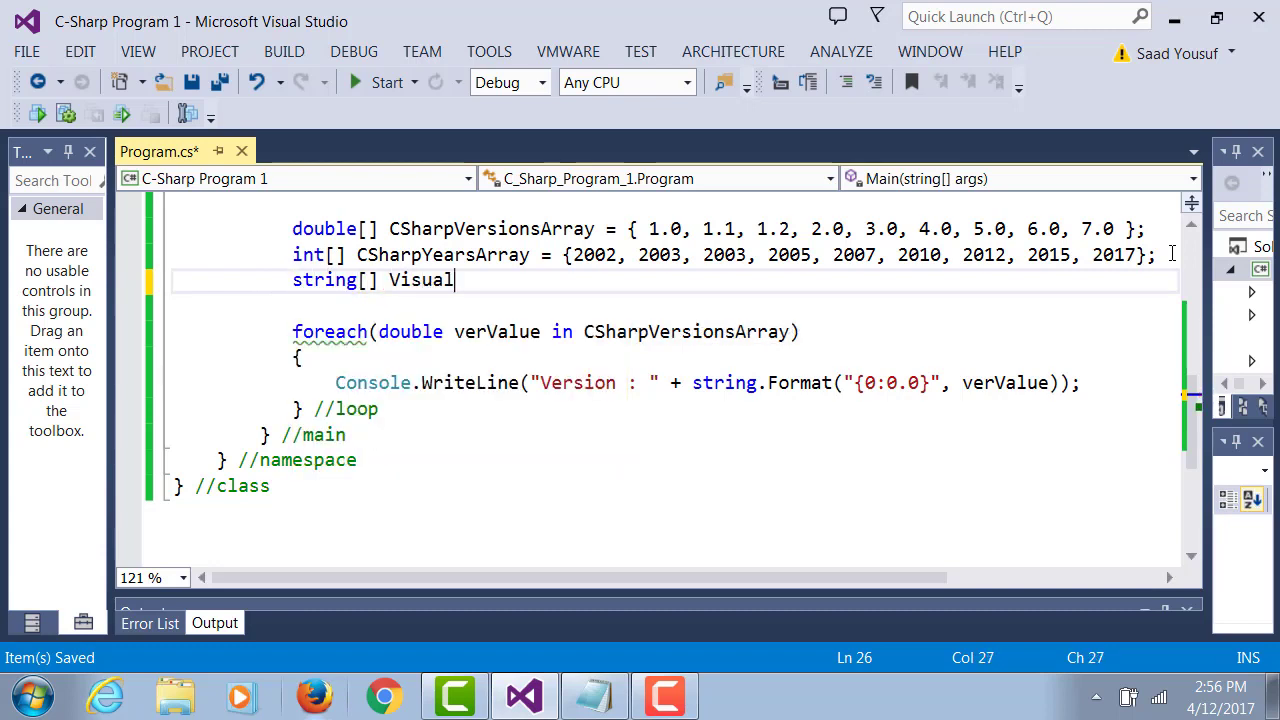
pyautogui.write('Stu')
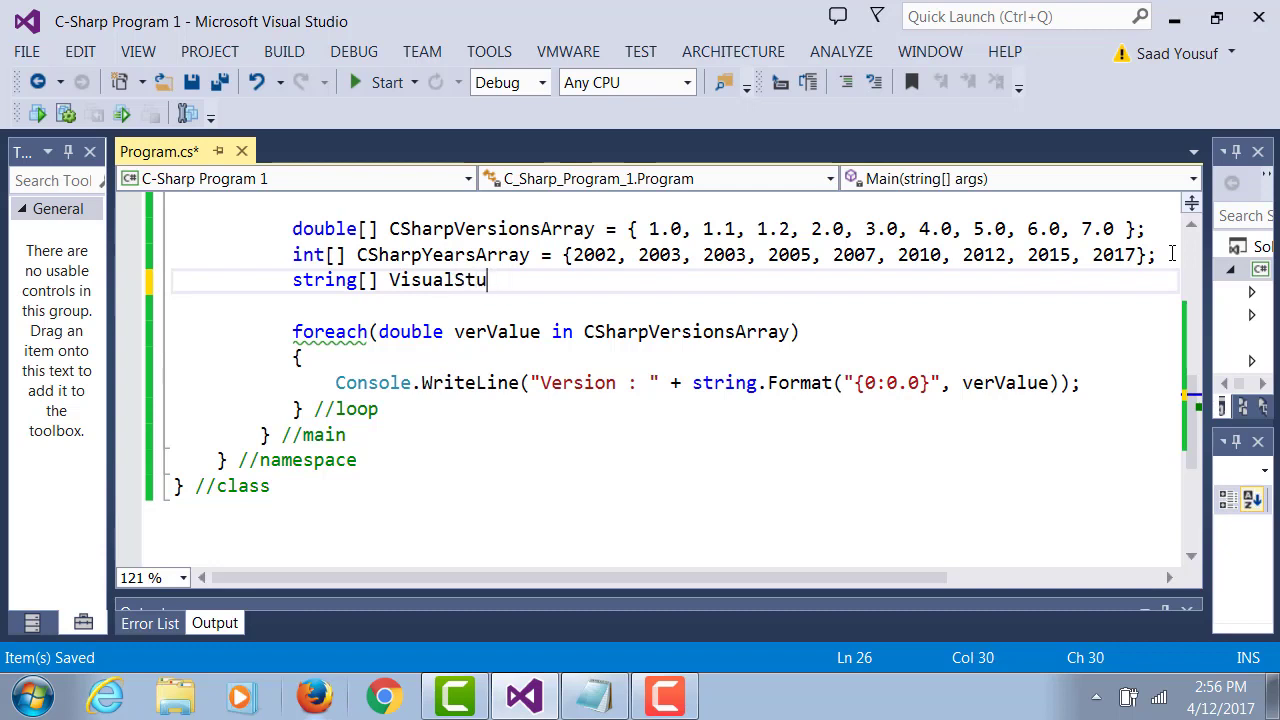
pyautogui.write('dioVersion')
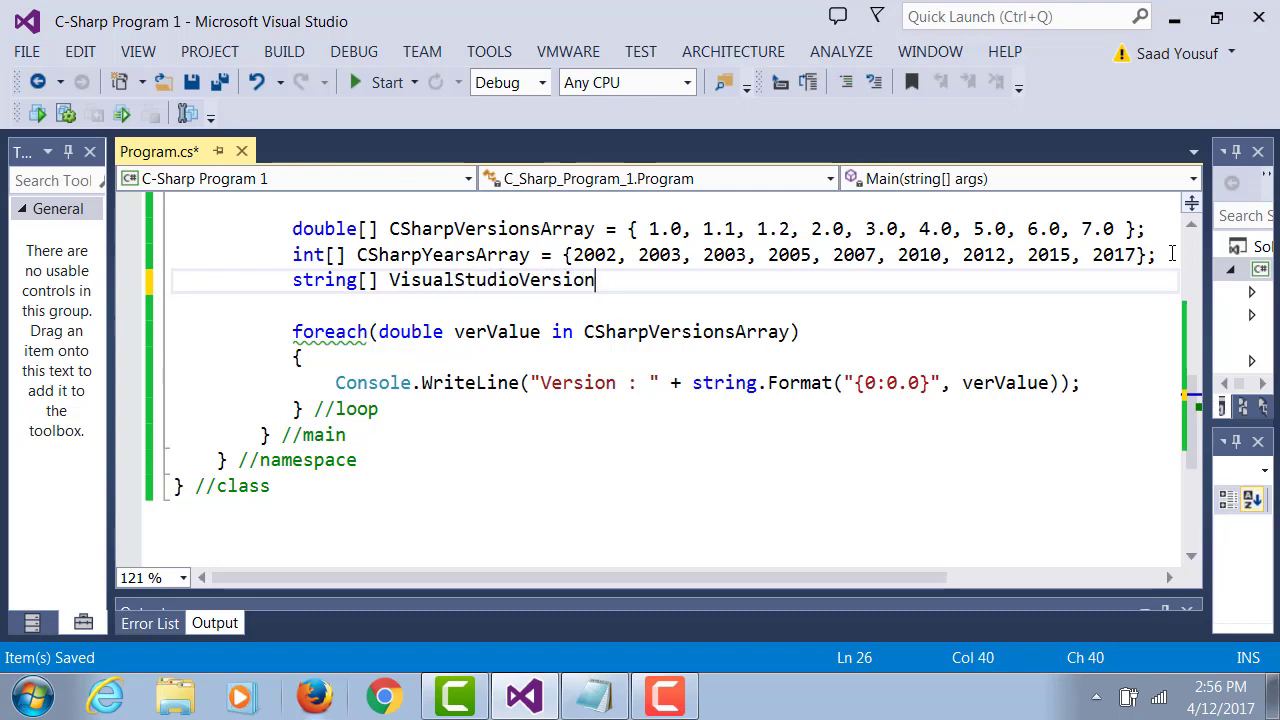
pyautogui.write('s = {}')
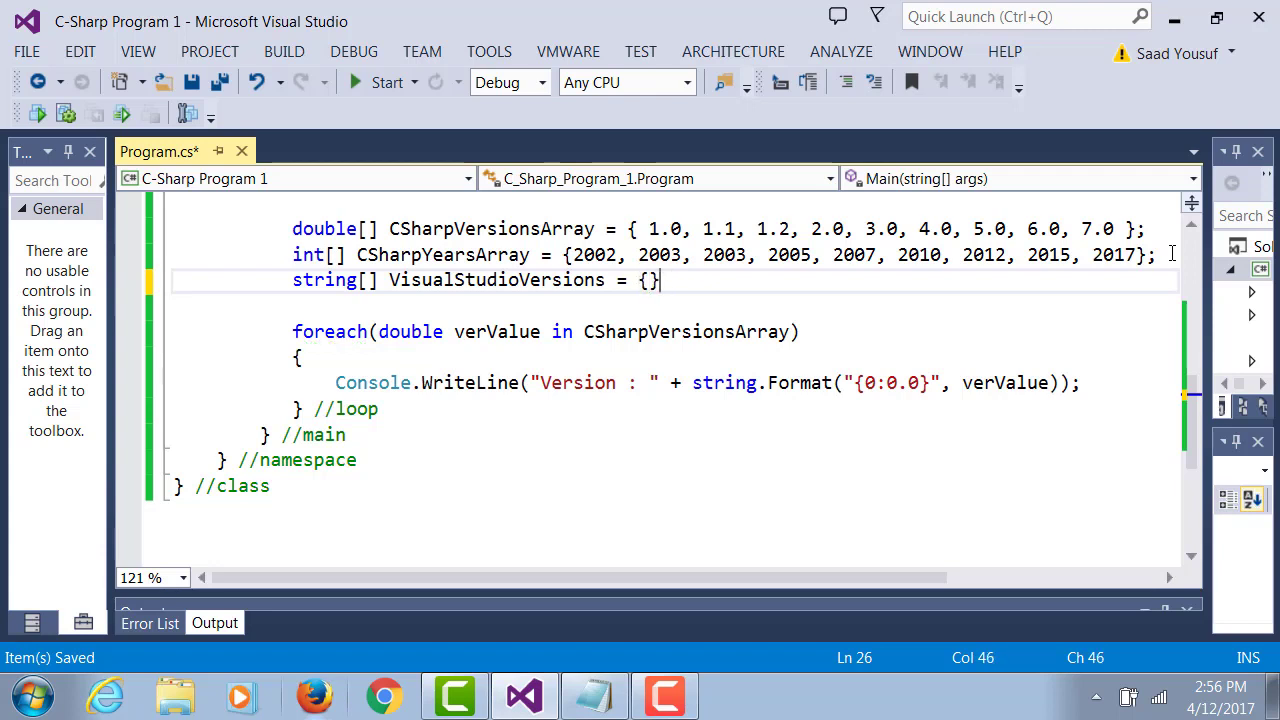
# Add "Visual Studio .NET 2002" as the first name inside the braces, continuing on new lines
pyautogui.press('enter')
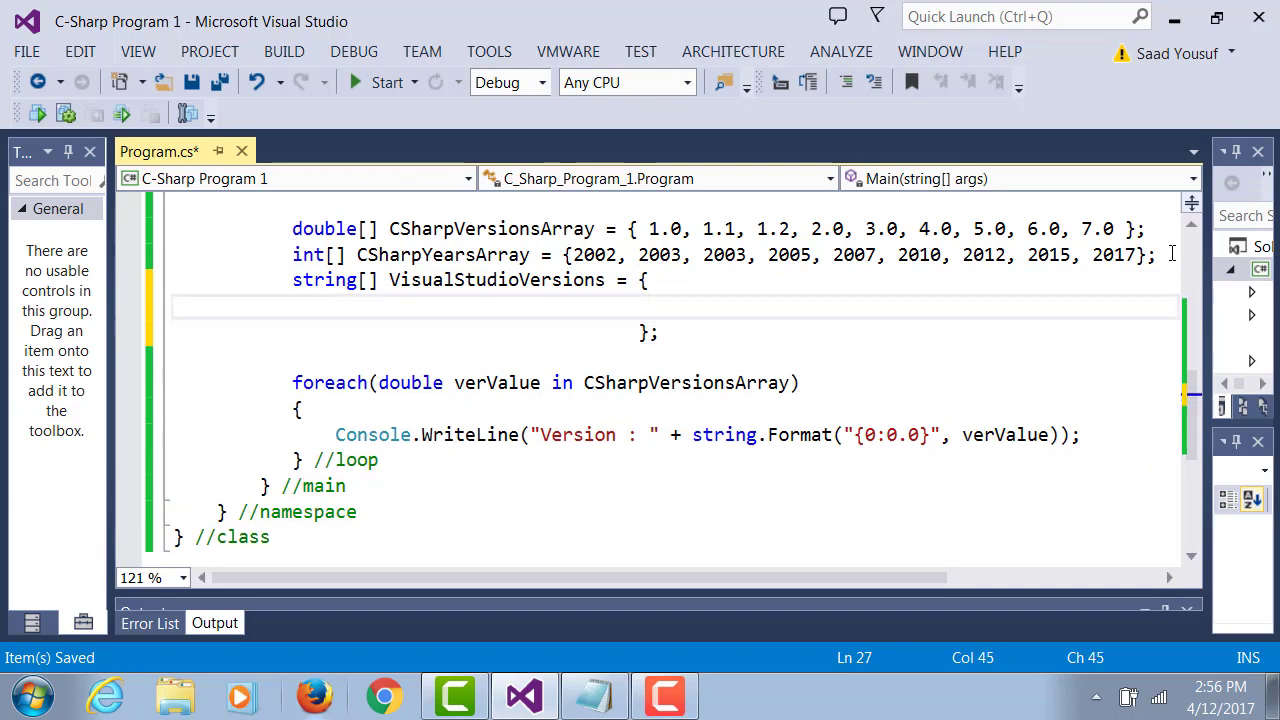
pyautogui.write('"Visual S"')
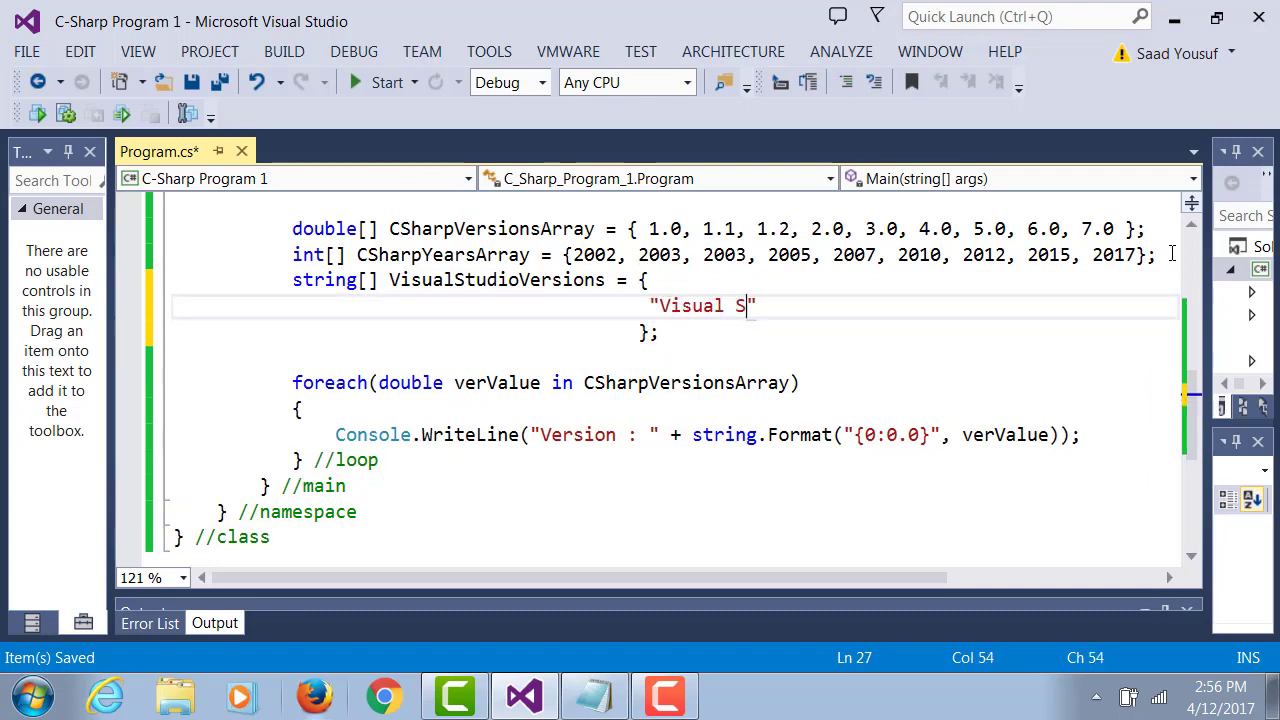
pyautogui.write('tudio')
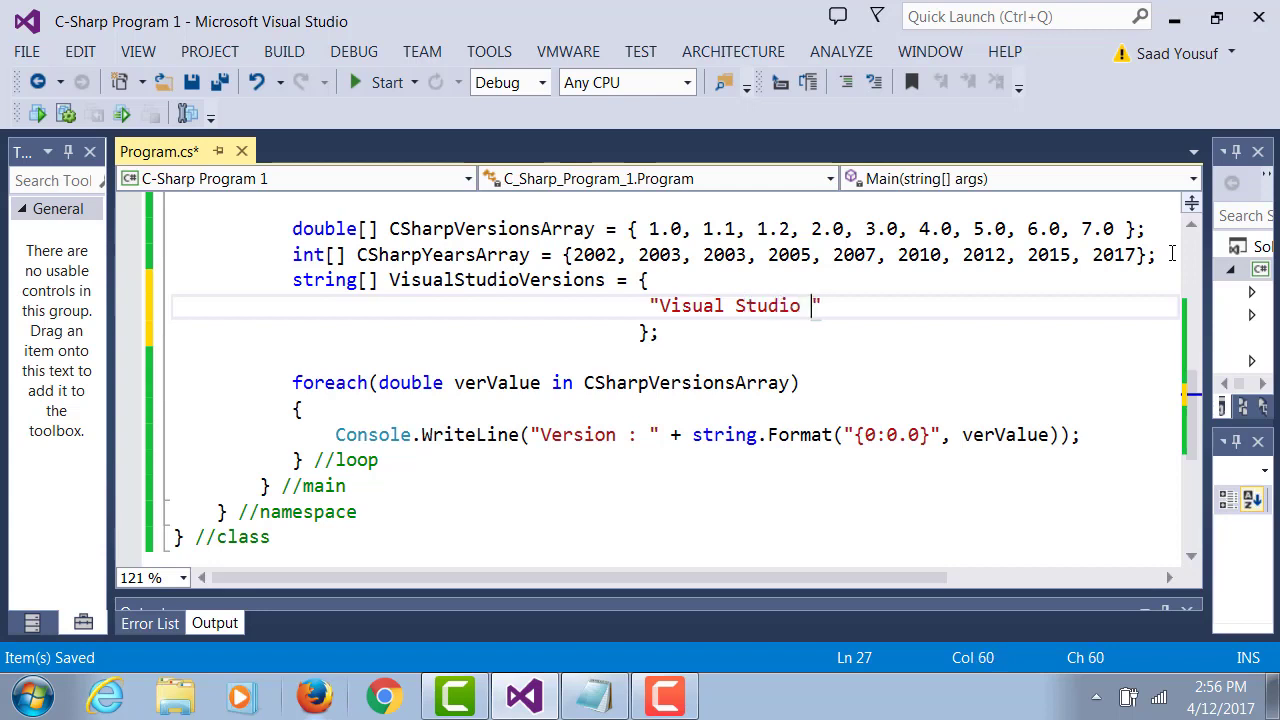
pyautogui.write('.NET 20')
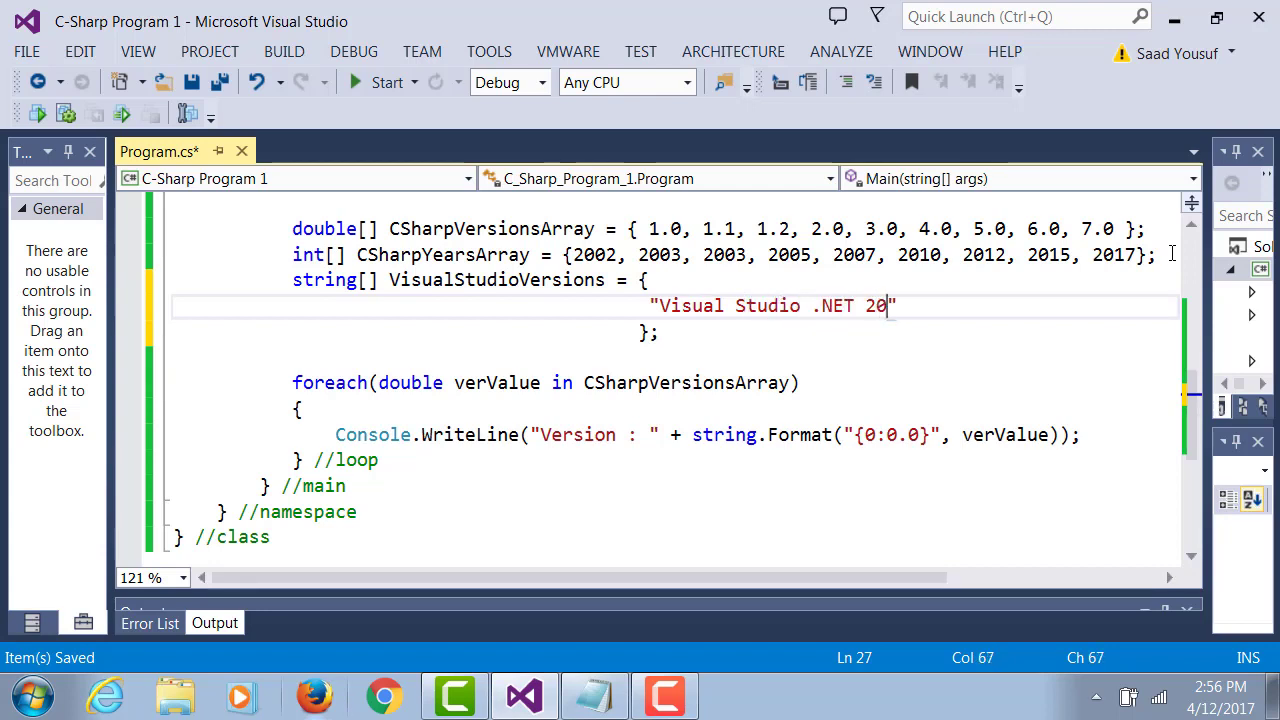
pyautogui.write('02", "Visual Studio .NET 200"')
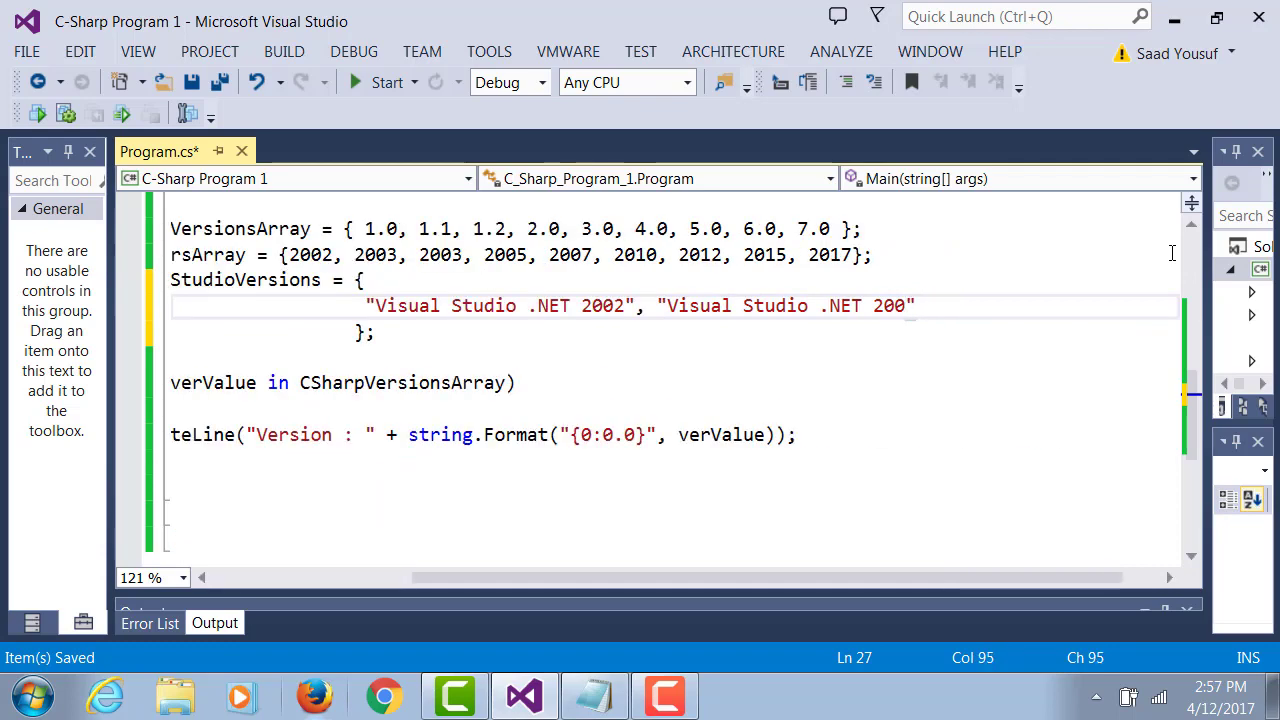
pyautogui.press('enter')
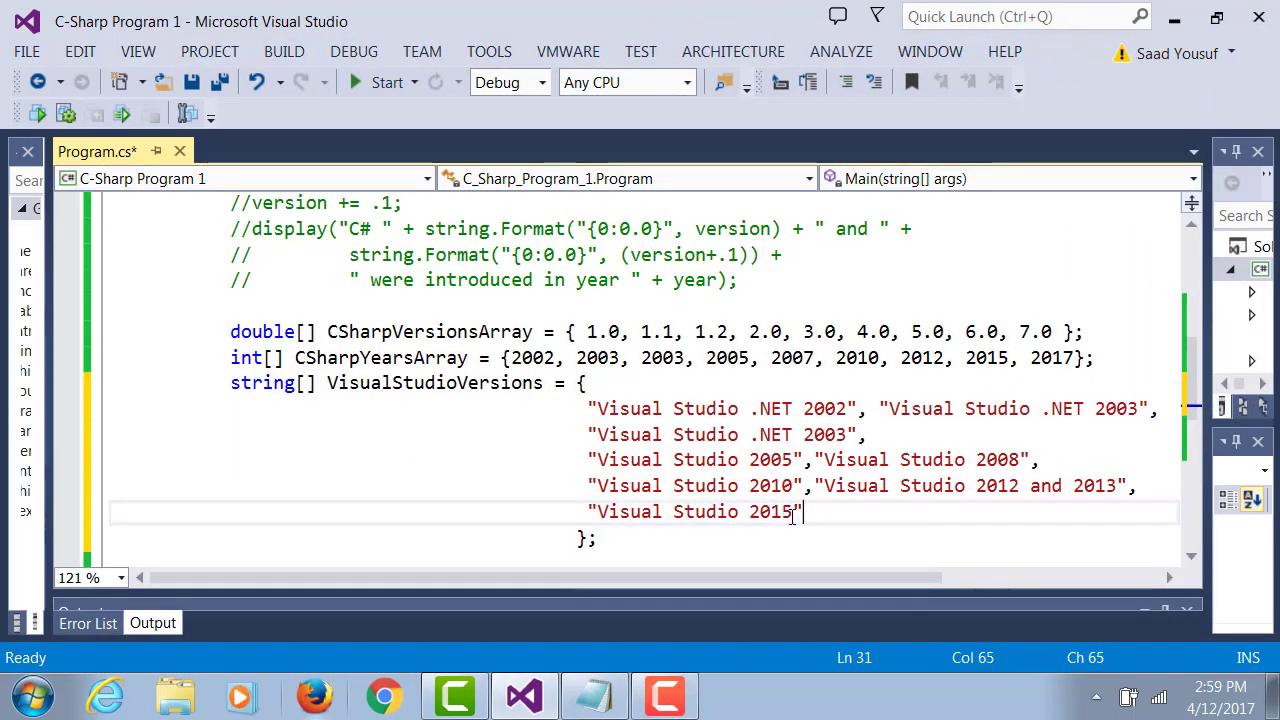
pyautogui.write(', "Visual Studio 2017')
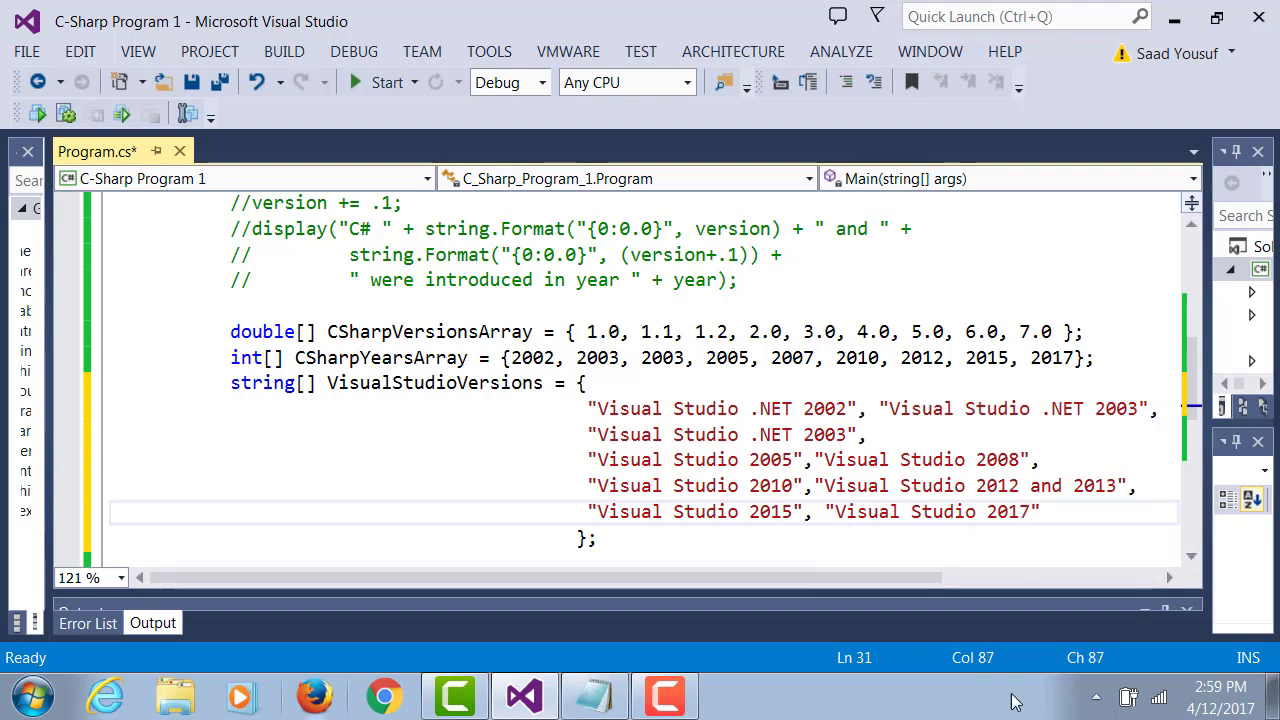
pyautogui.moveTo(900, 690)
pyautogui.write('for(int i')
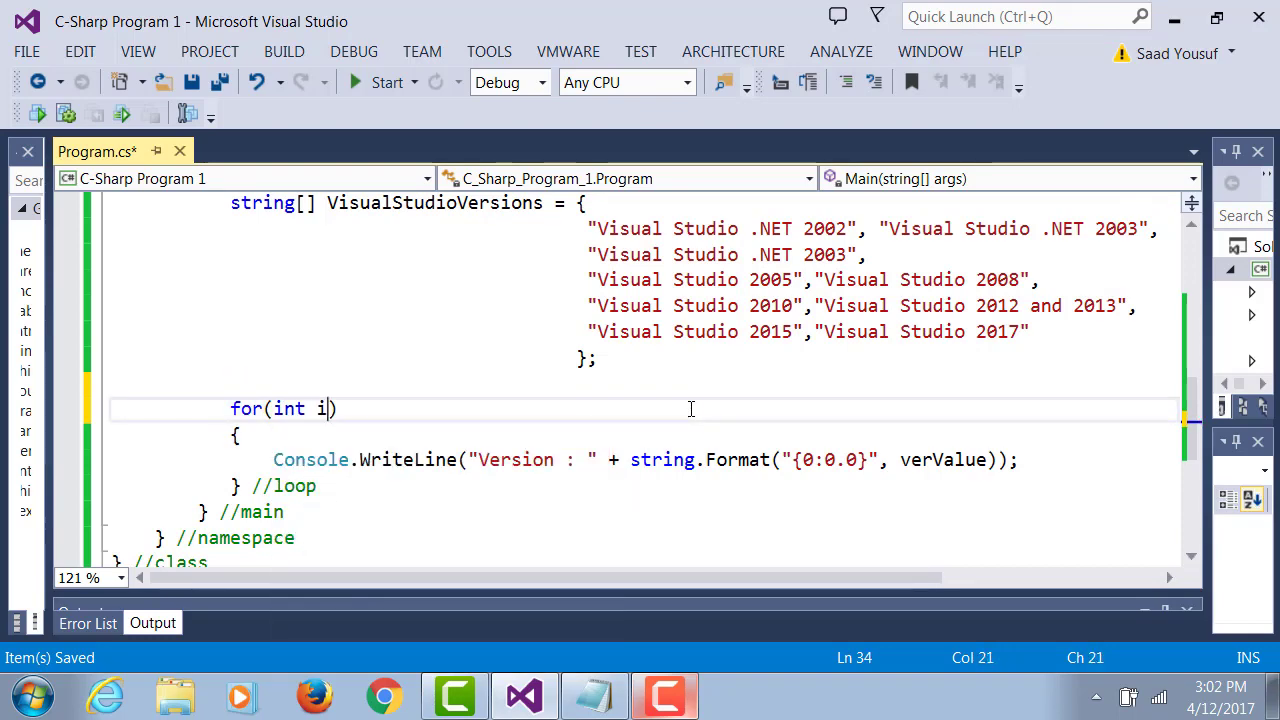
# Change the loop to for (idx=0; idx<VisualStudioVersions.Length; idx++) and start replacing verValue
pyautogui.write('dx=0;idx')
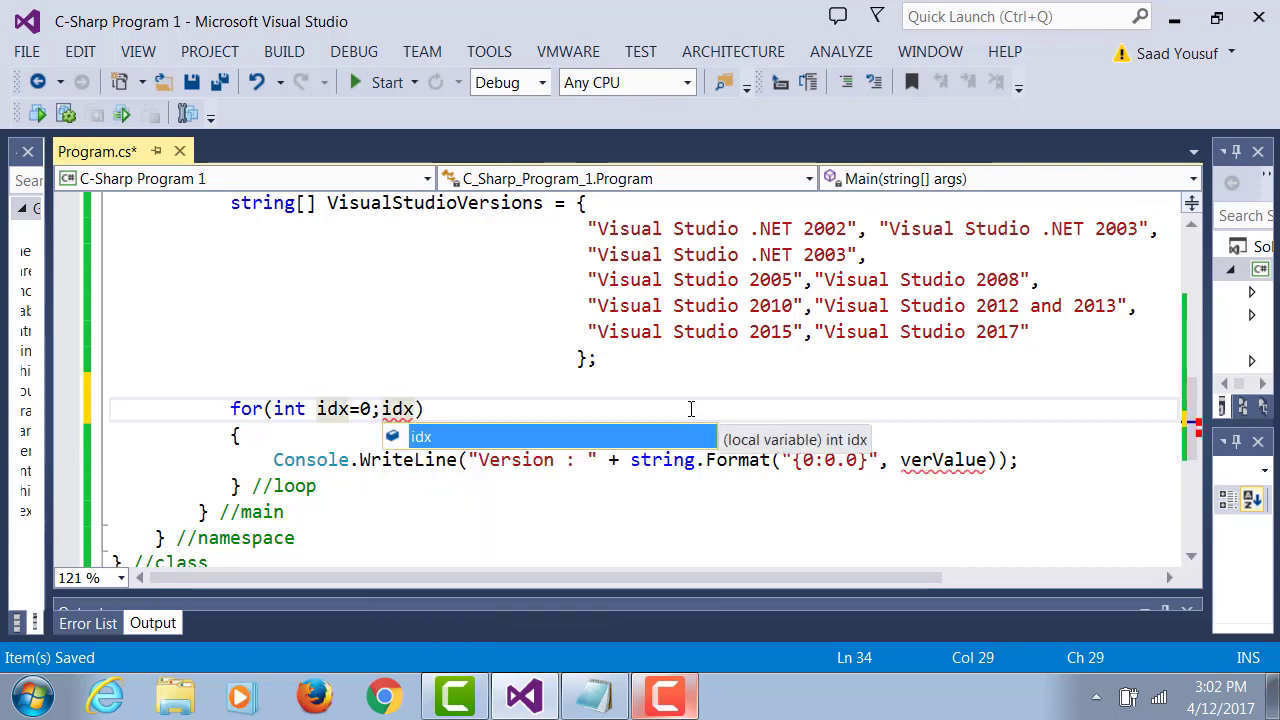
pyautogui.write('<')
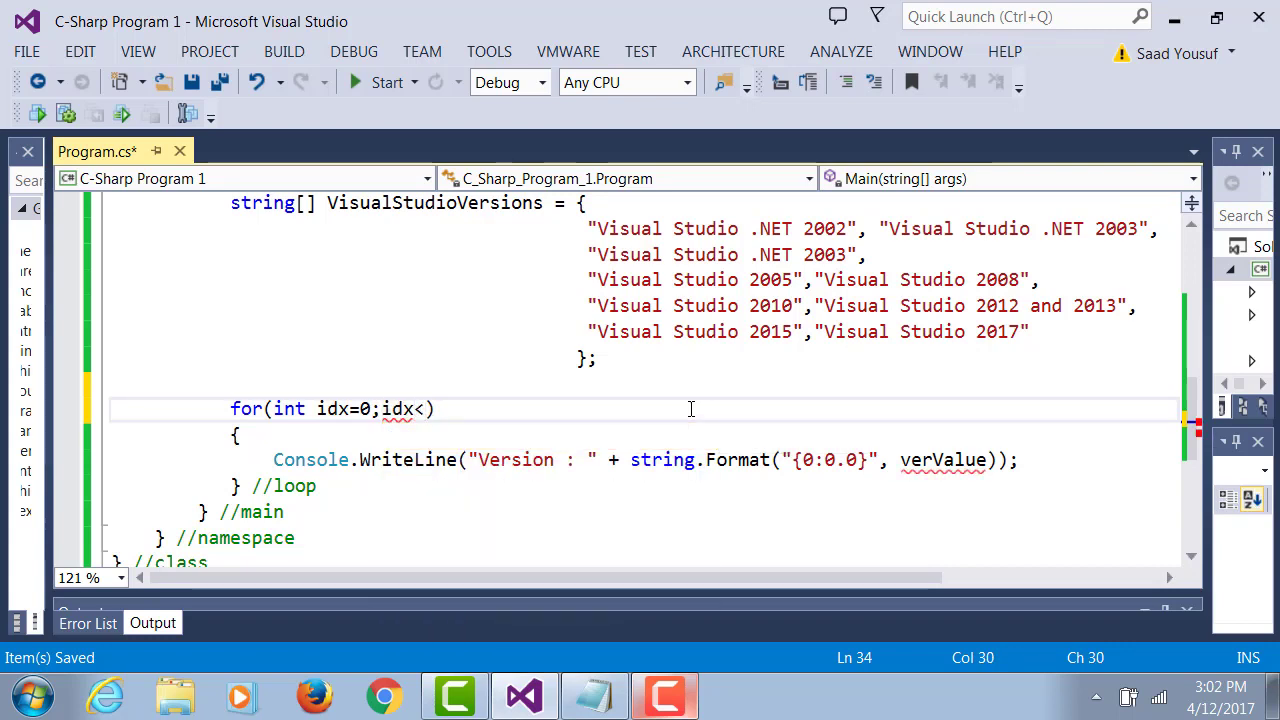
pyautogui.write('<')
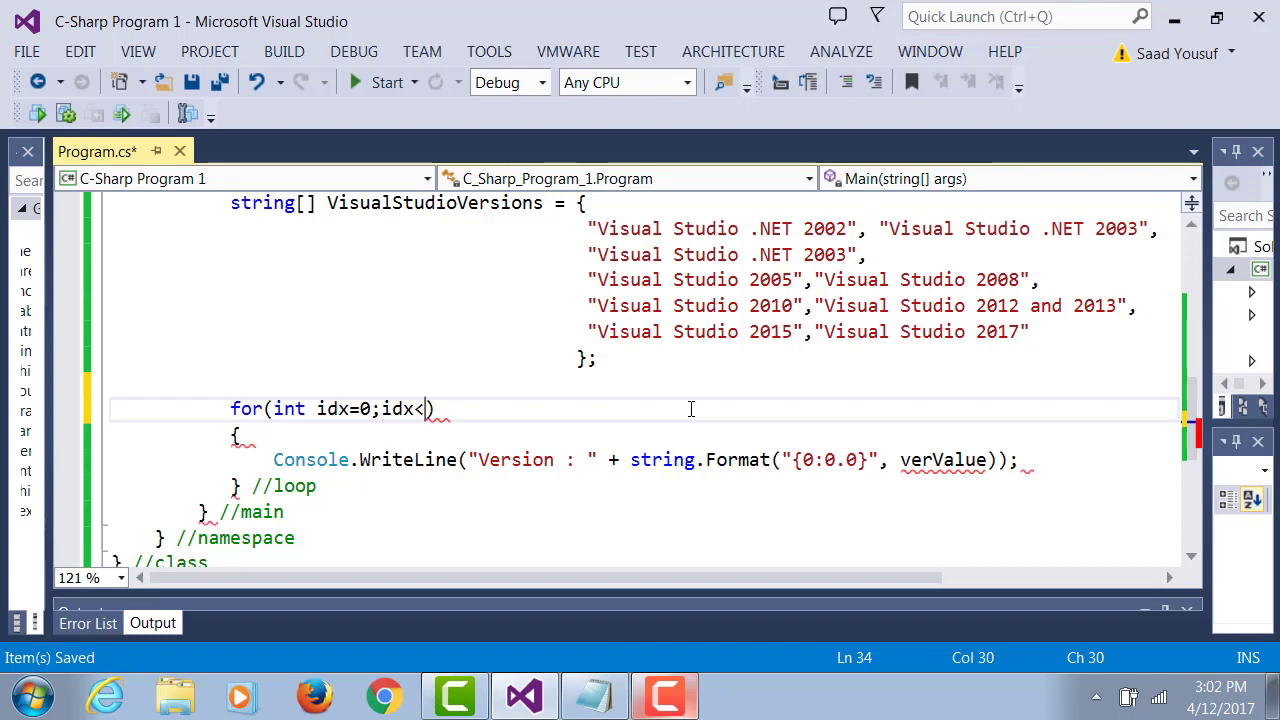
pyautogui.write('V')
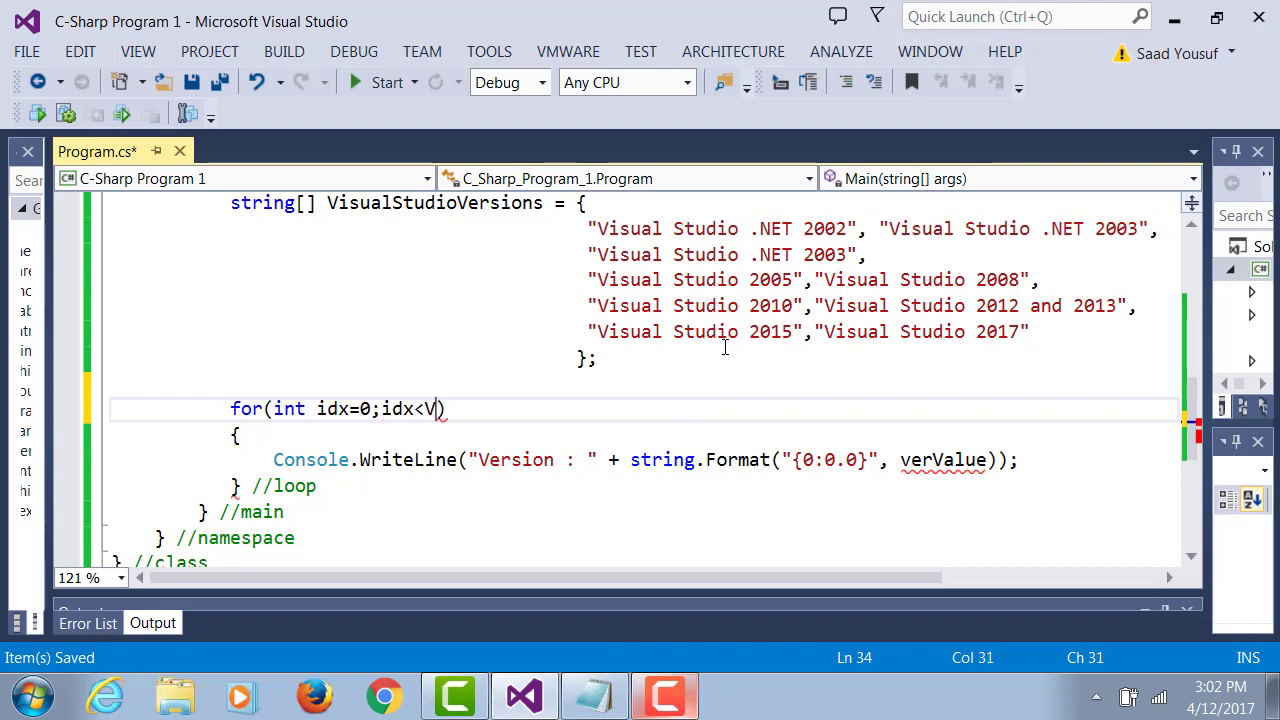
pyautogui.write('isualStudioVersions.L')
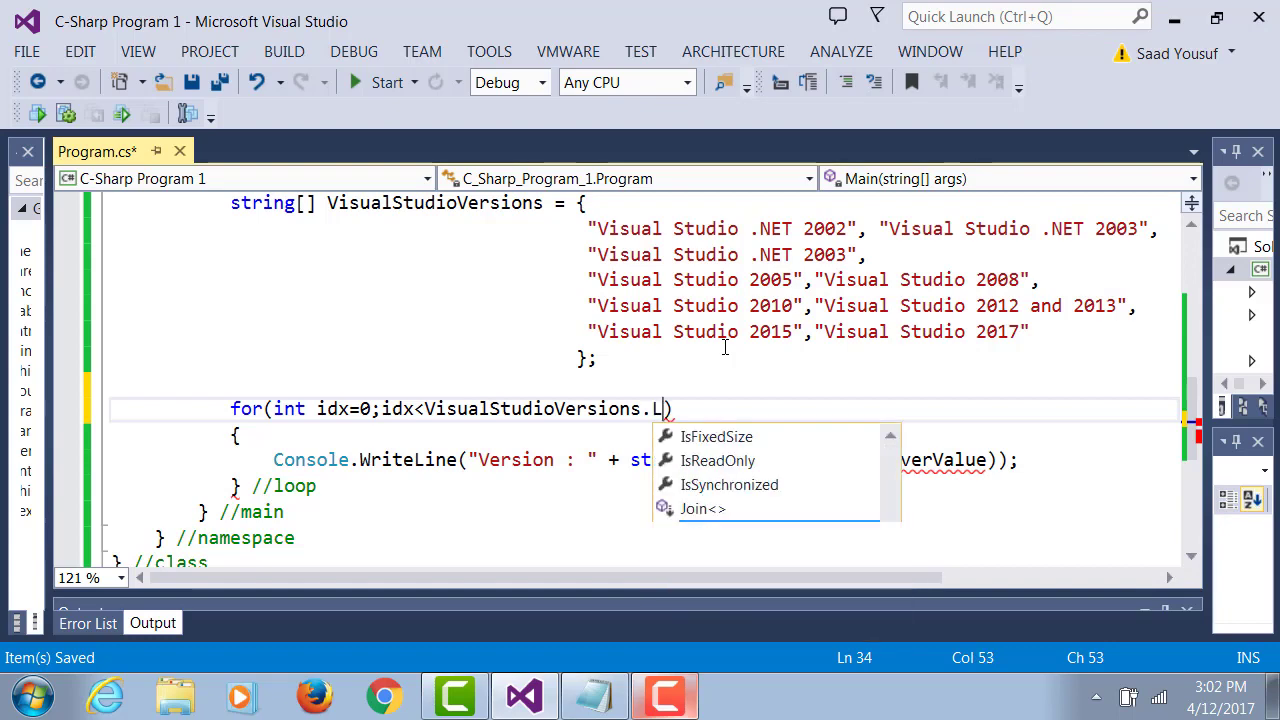
pyautogui.write('ength;idx++')
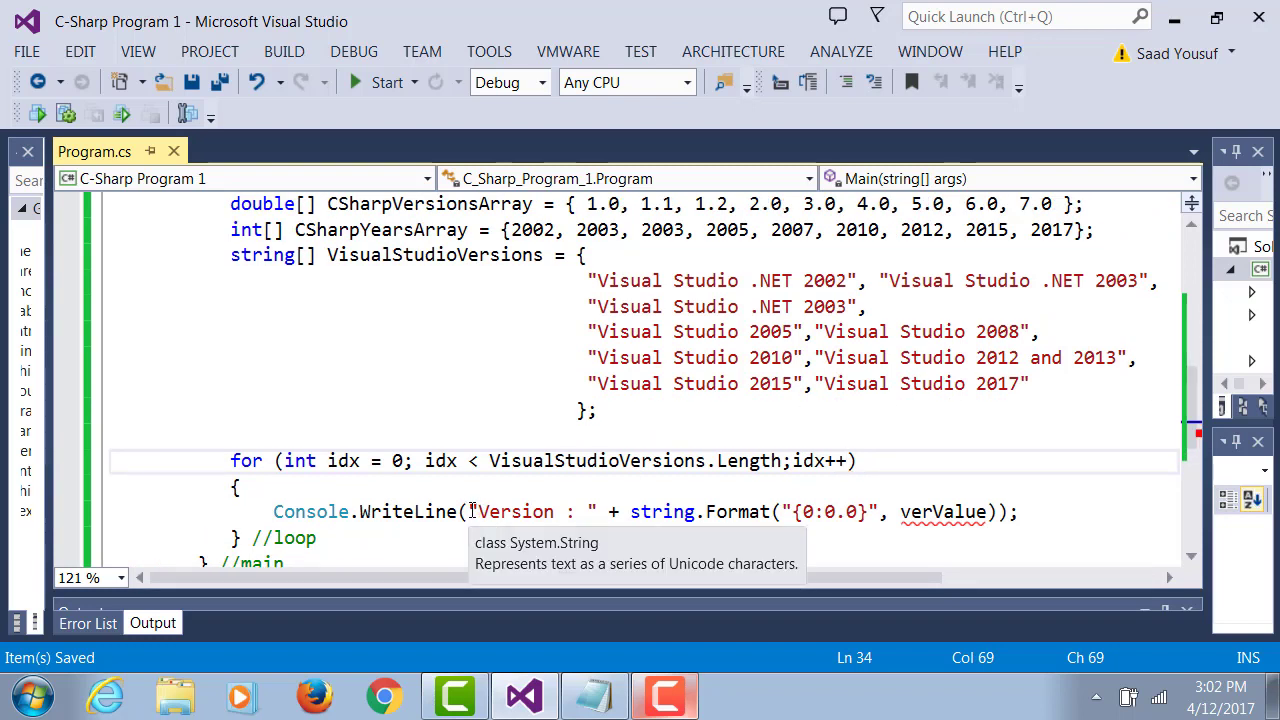
pyautogui.moveTo(662, 511)
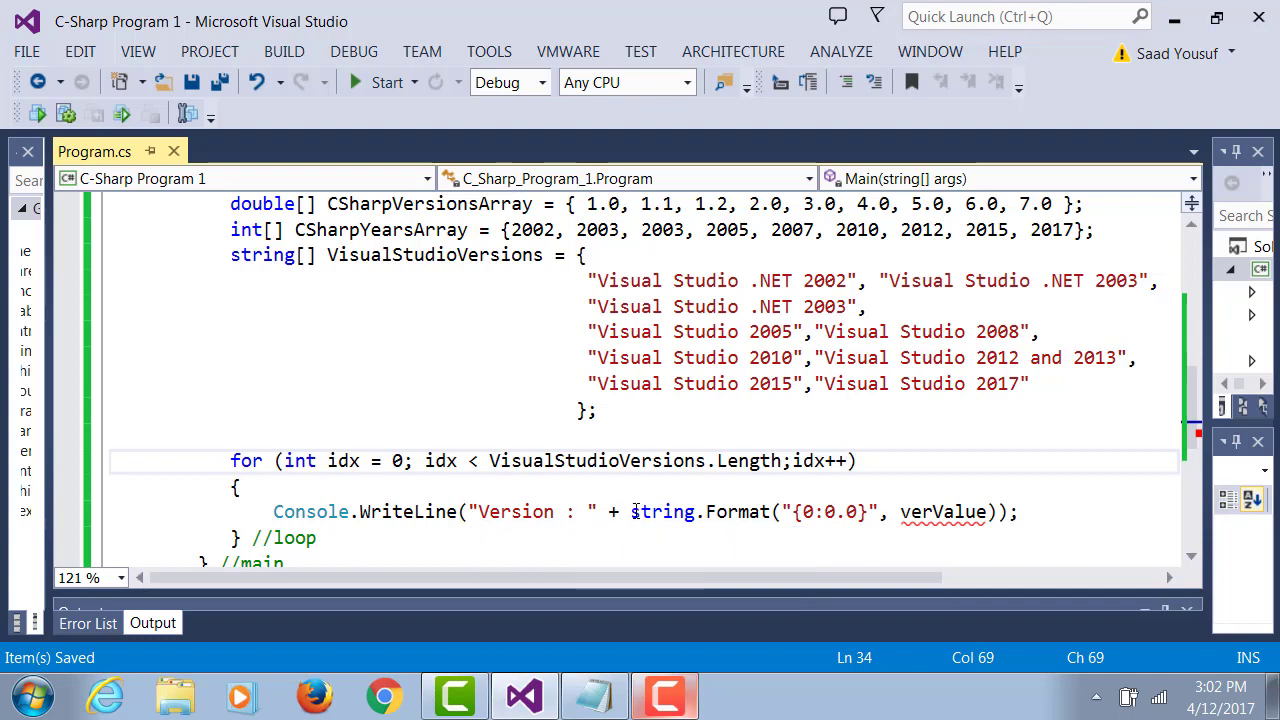
pyautogui.doubleClick(943, 511)
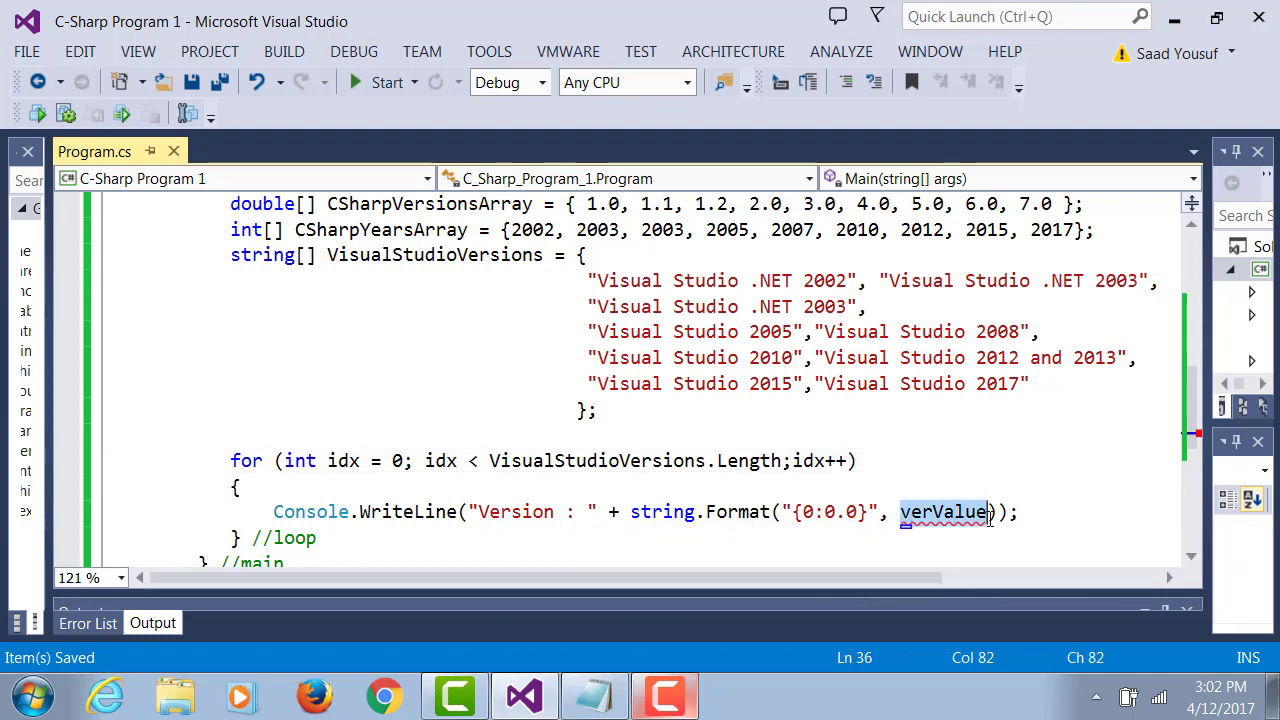
pyautogui.write('CS')
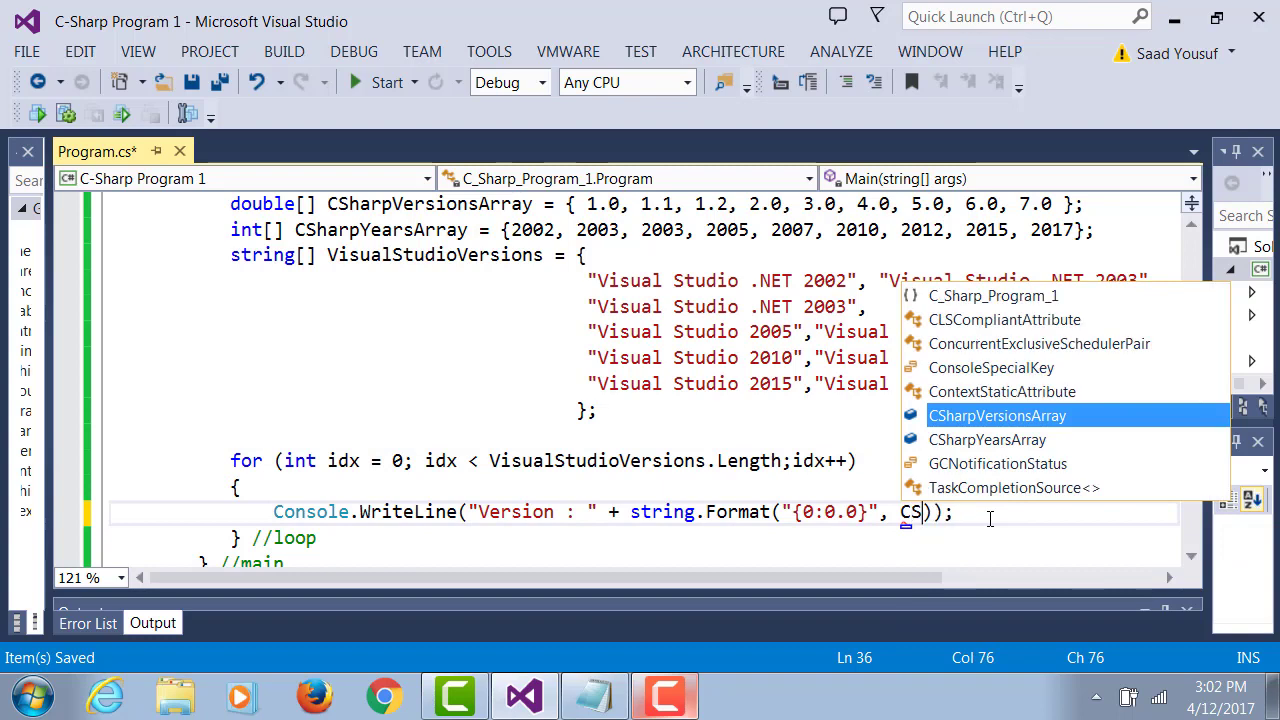